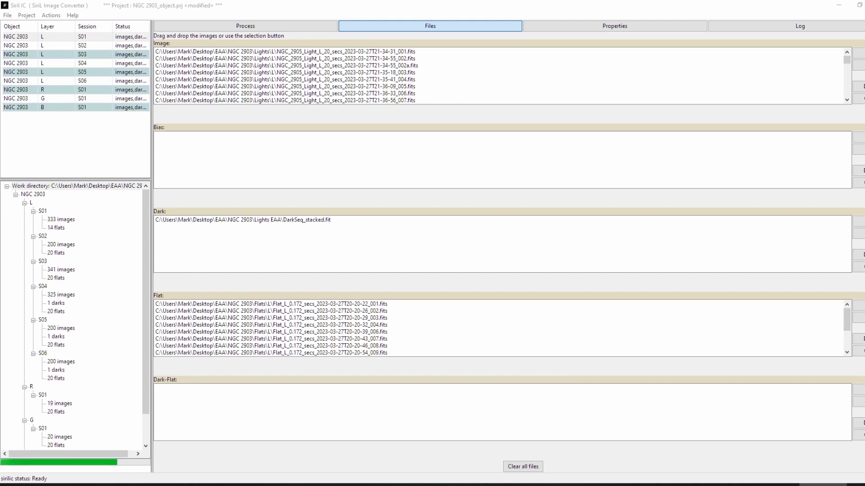
Step: Review the light, dark and flat files of luminance sessions S03, S05, S06 and the G and B sessions
left_click(521, 467)
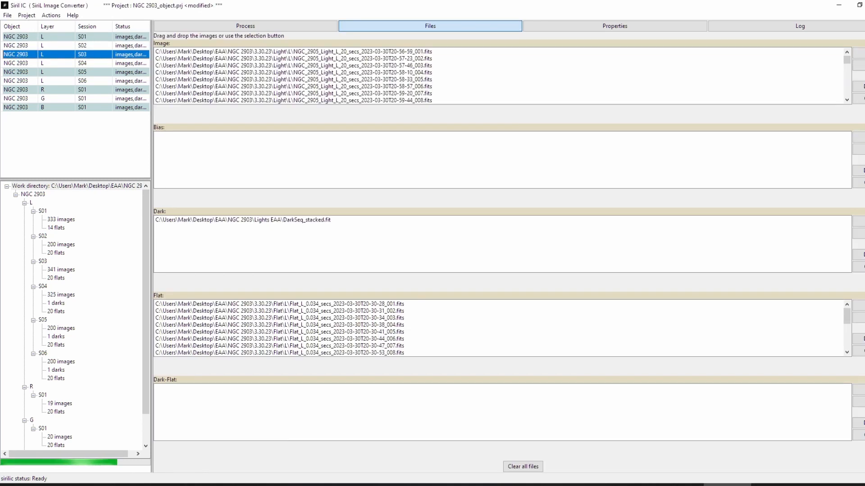
left_click(83, 63)
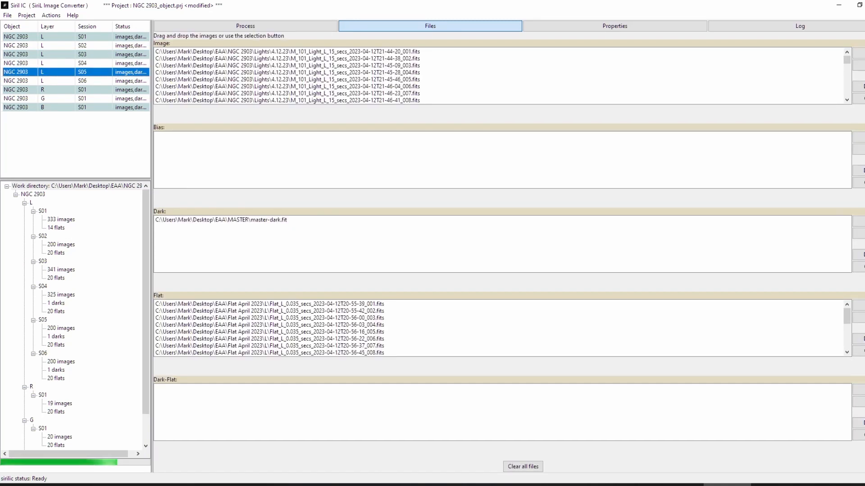
left_click(75, 80)
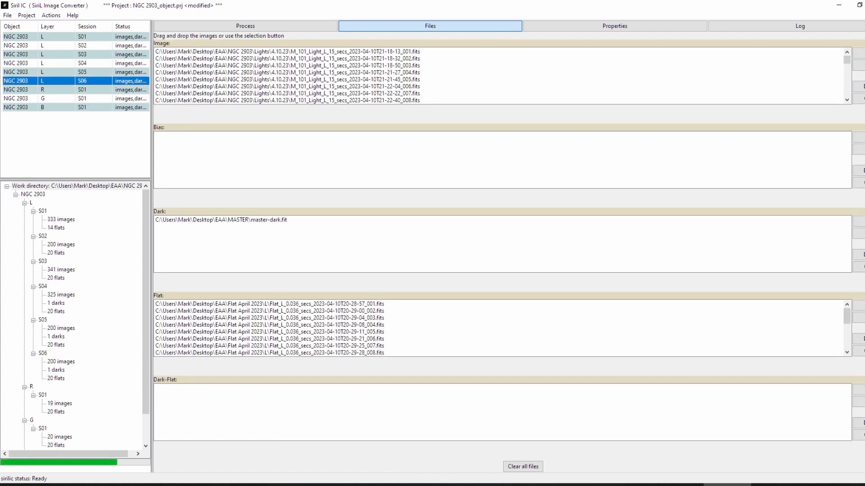
left_click(521, 467)
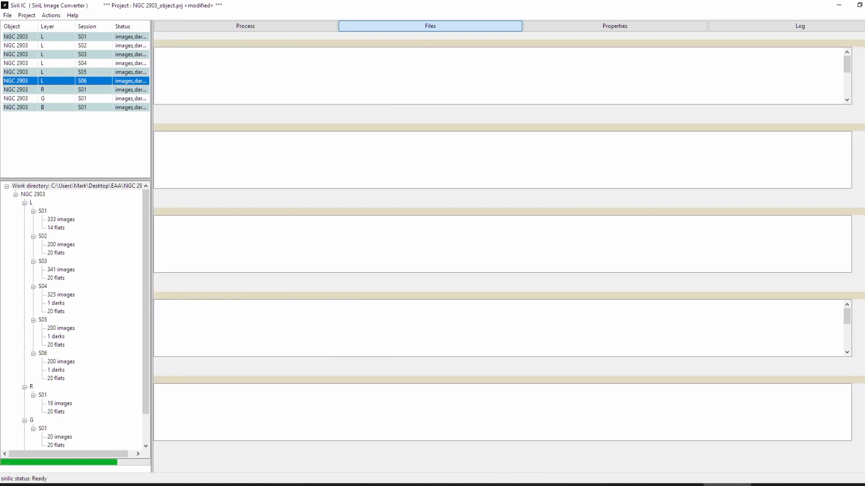
left_click(42, 98)
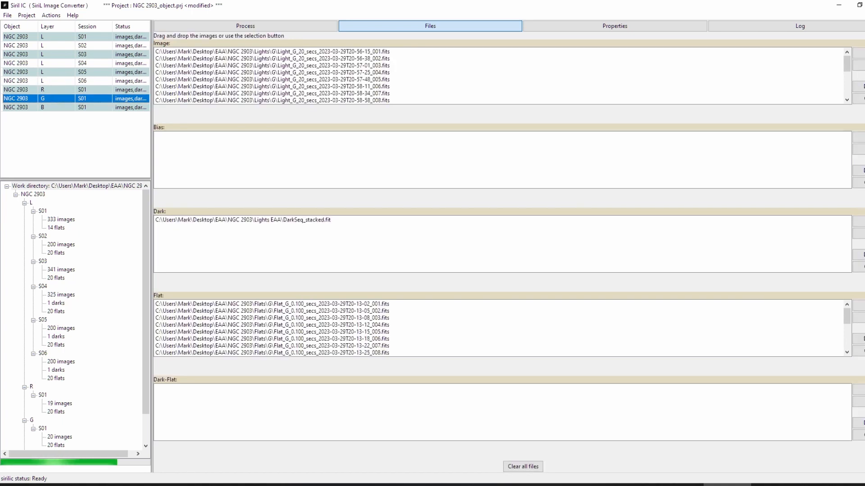
left_click(42, 107)
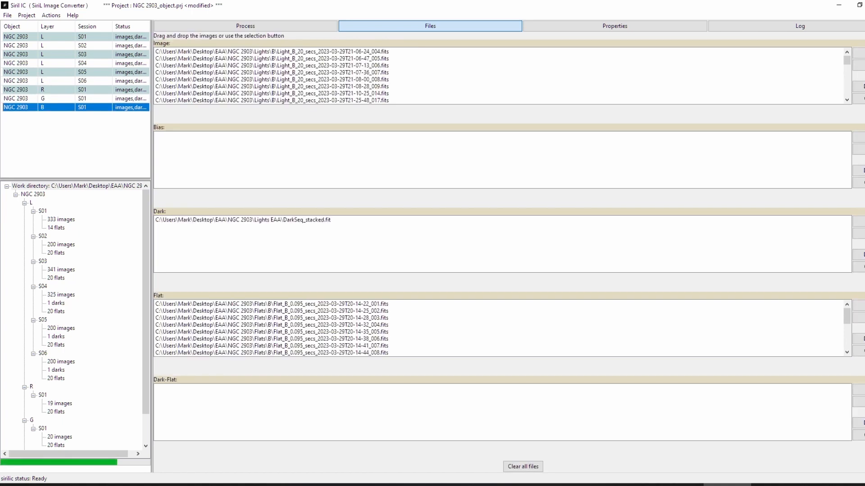
left_click(50, 15)
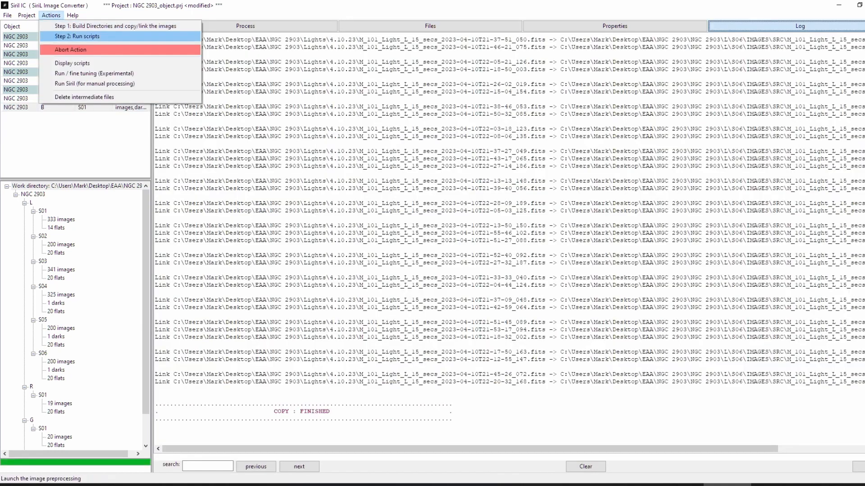
Step: Run the preprocessing scripts, then execute StarNet star removal with pre-stretch, recompose and star mask enabled
left_click(76, 36)
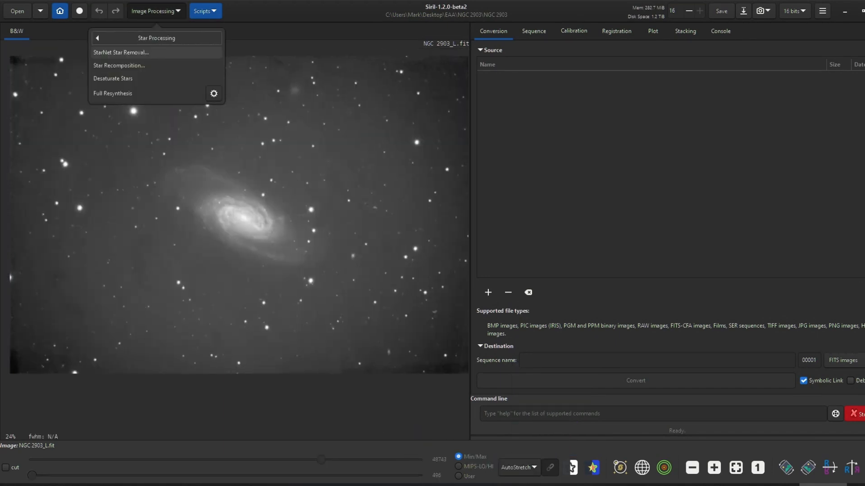
left_click(120, 52)
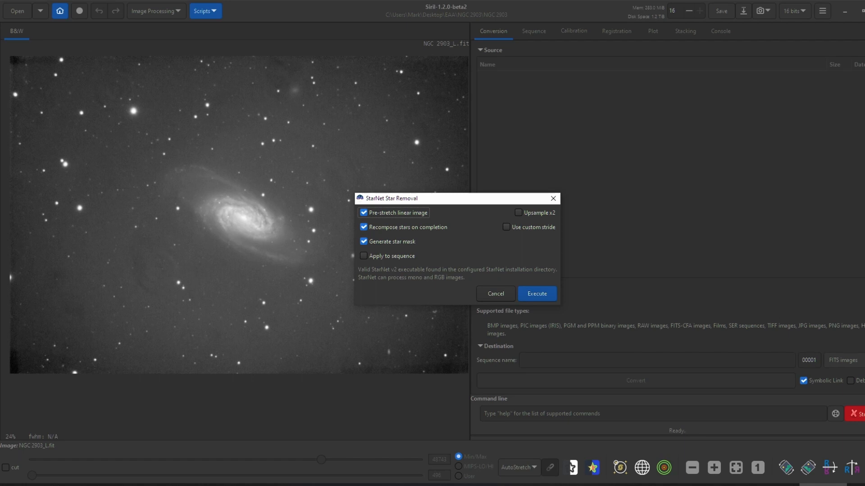
mouse_move(535, 293)
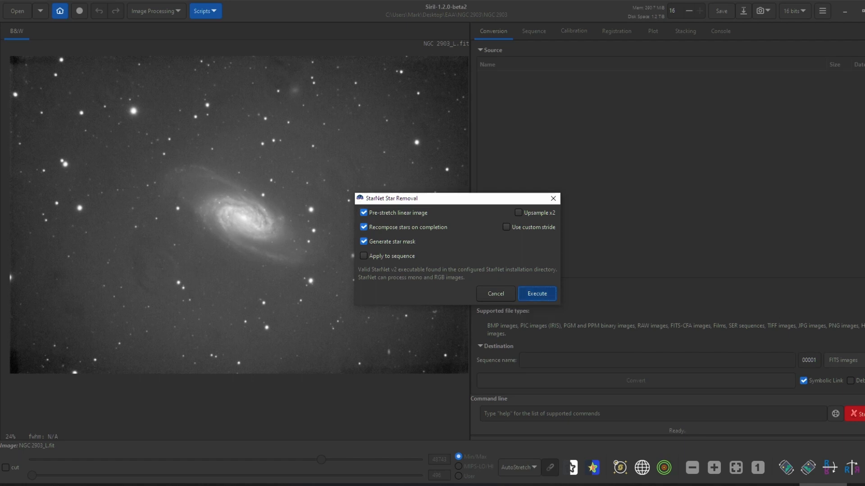
mouse_move(535, 294)
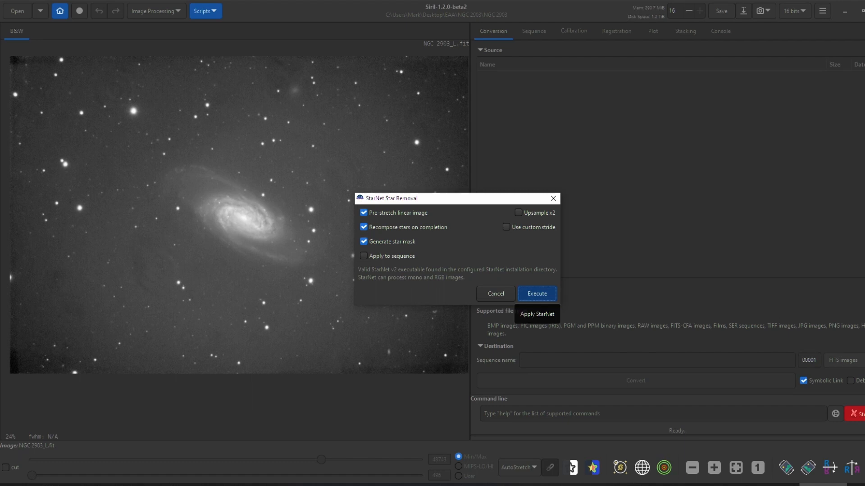
left_click(535, 294)
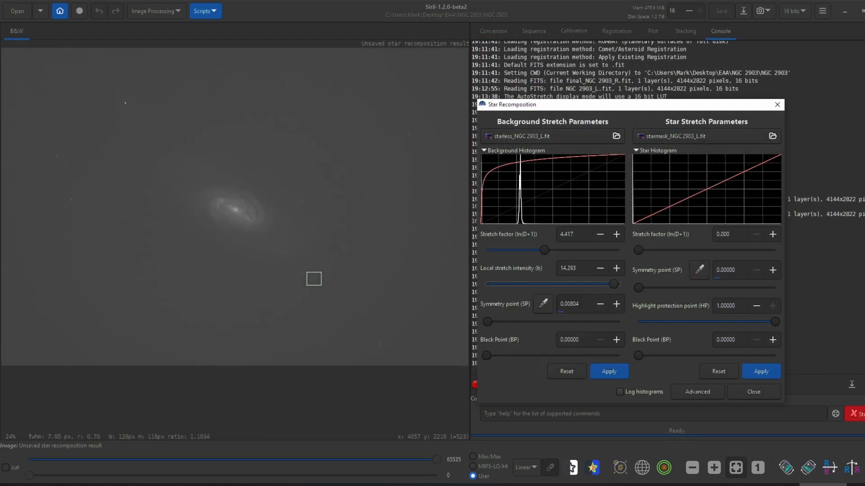
Step: Max out the background local stretch intensity and raise the star stretch factor to about 6.93
left_click_drag(615, 284, 544, 283)
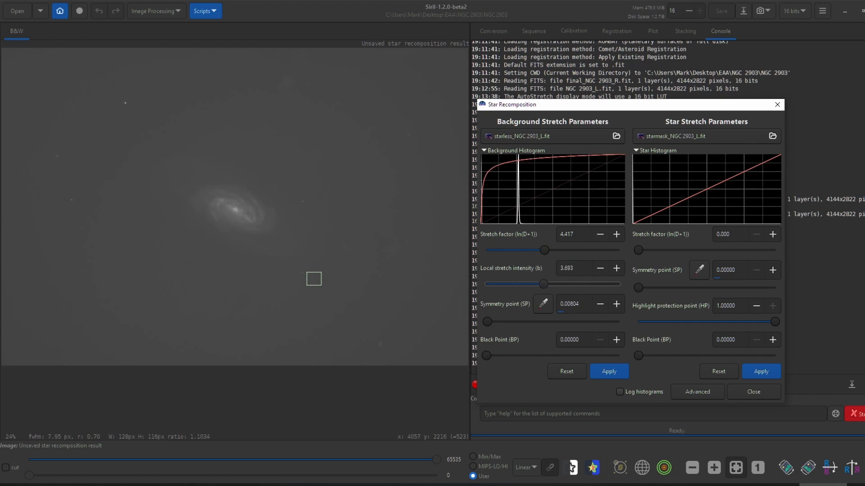
left_click_drag(544, 284, 619, 284)
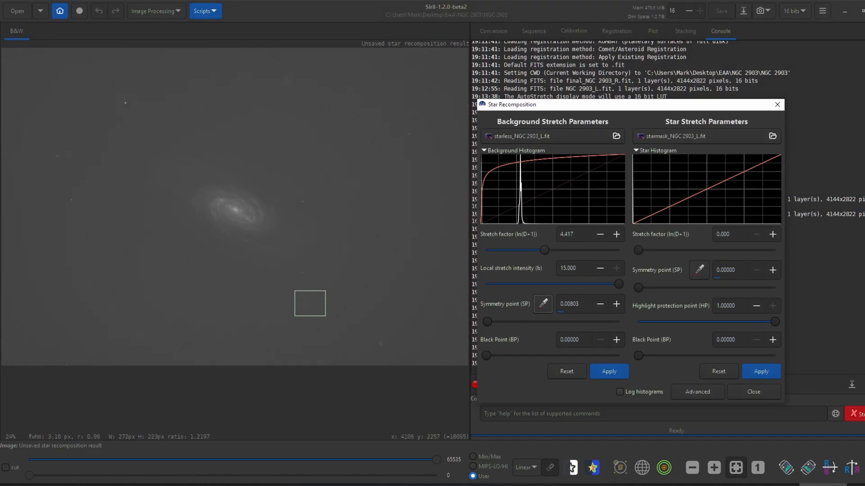
left_click_drag(544, 250, 584, 249)
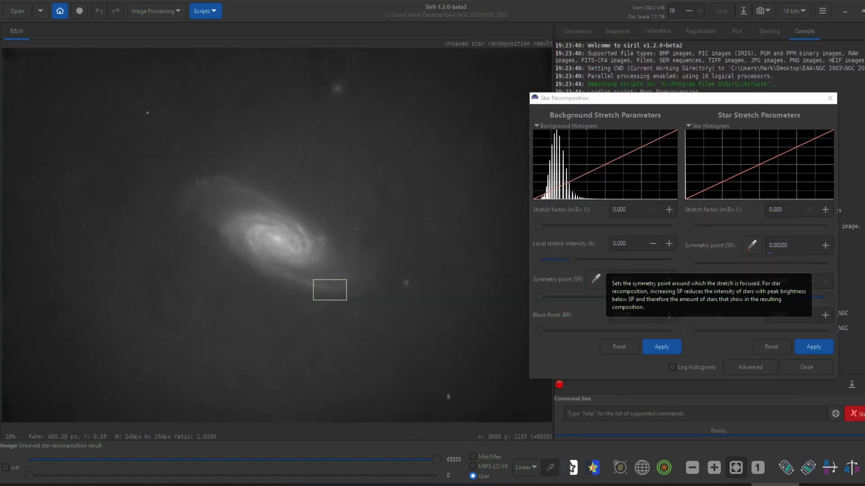
left_click_drag(689, 226, 725, 226)
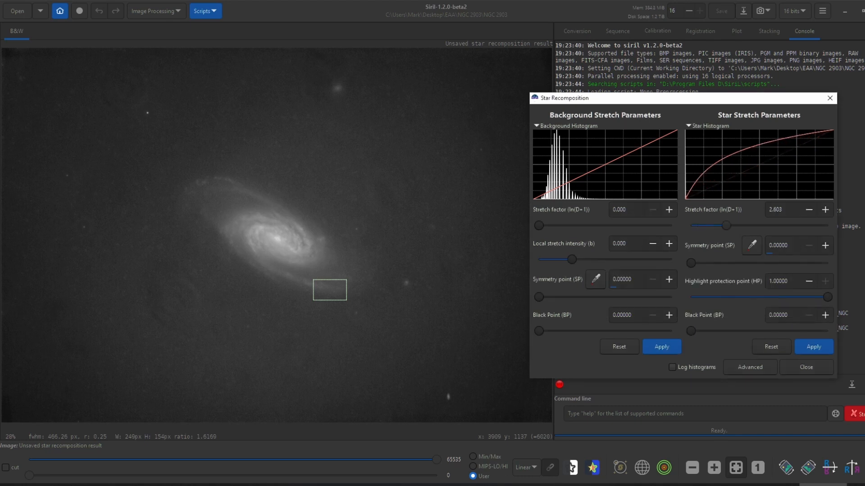
left_click_drag(726, 225, 785, 225)
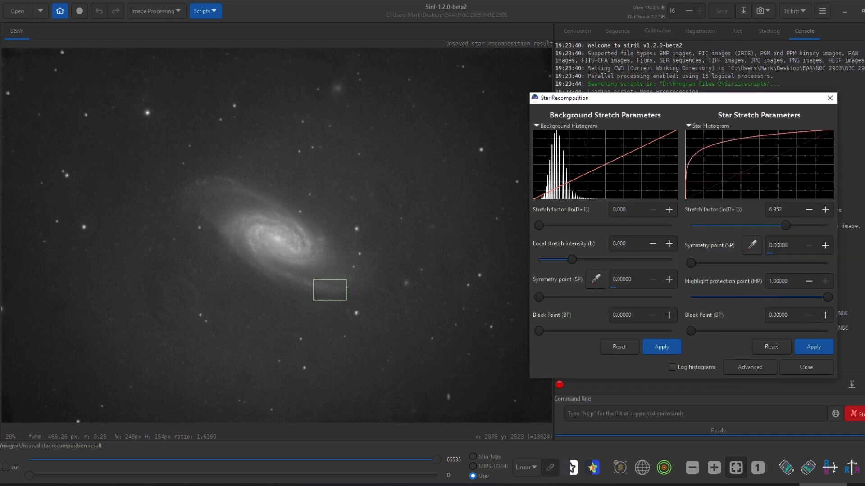
Step: Generate background samples, set smoothing to about 0.74 and apply the background extraction
left_click(155, 11)
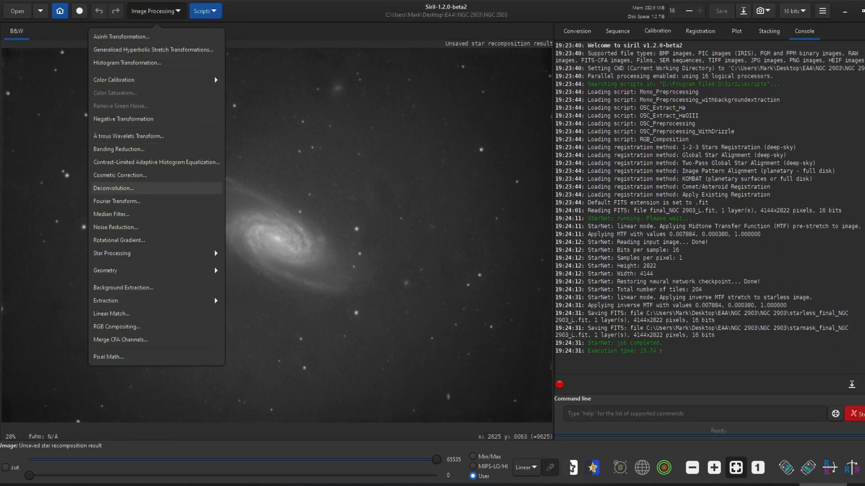
left_click(124, 287)
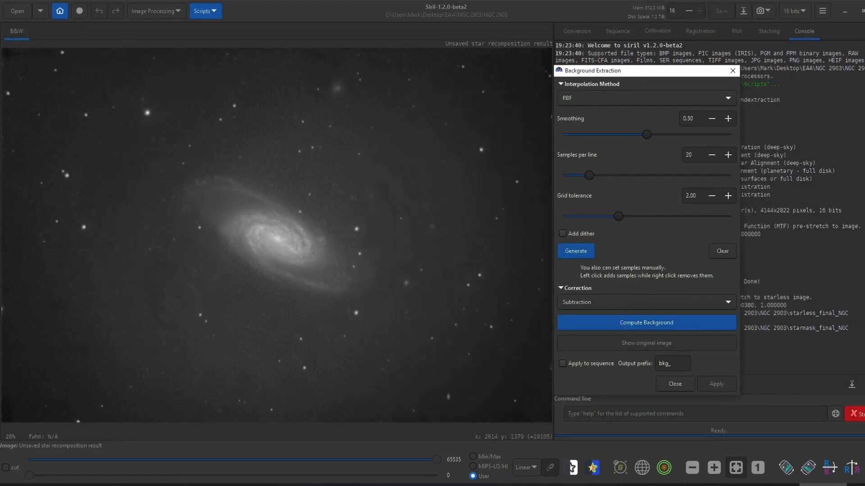
left_click(574, 251)
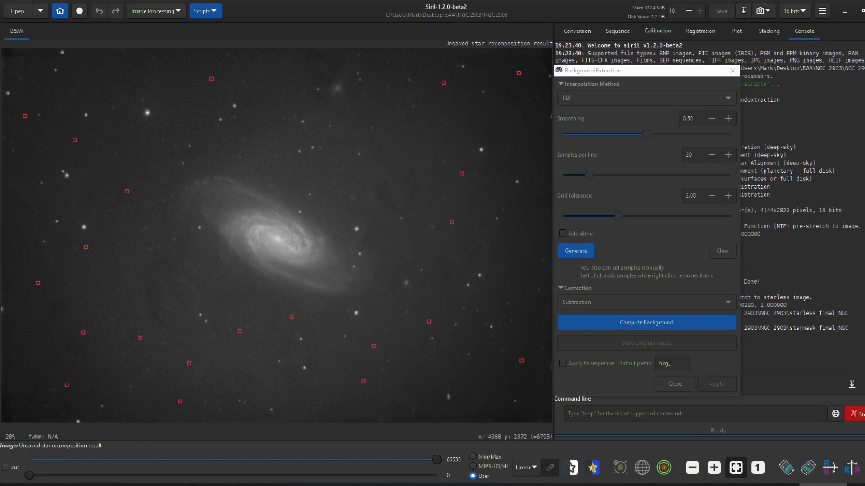
left_click_drag(646, 135, 729, 135)
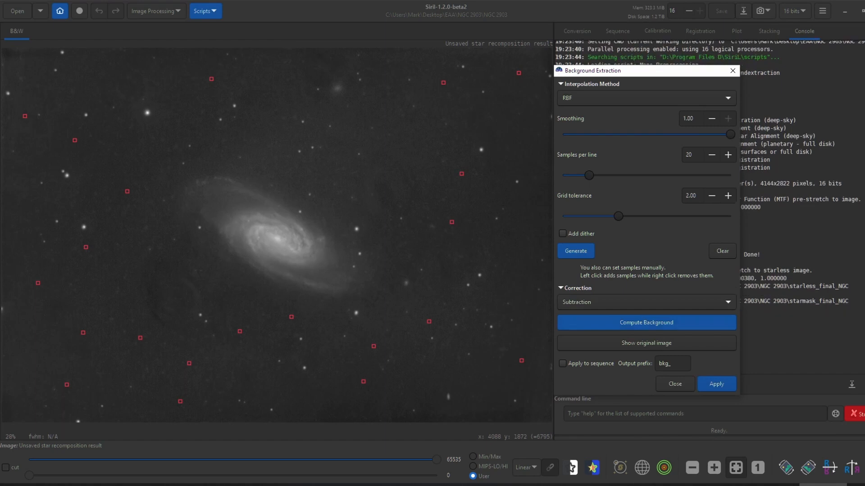
left_click_drag(732, 134, 685, 134)
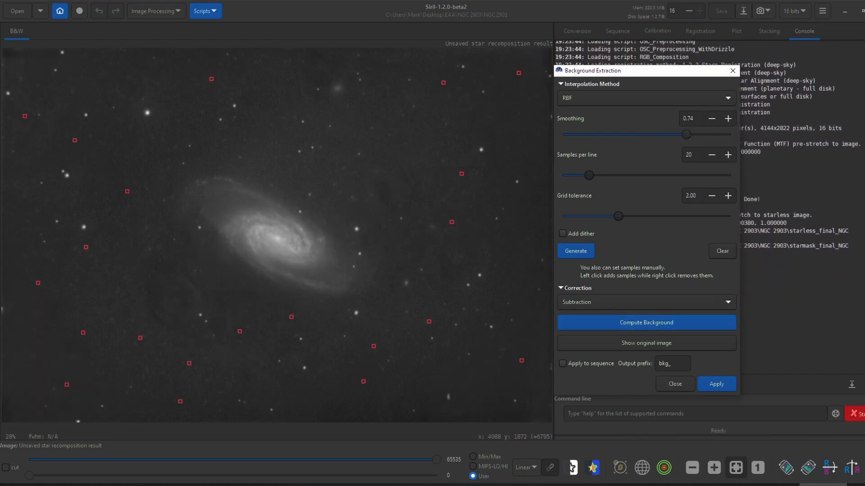
mouse_move(617, 216)
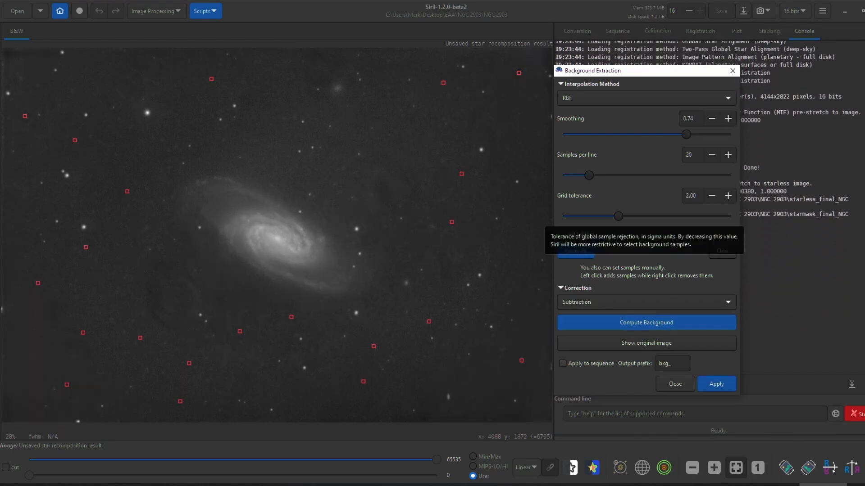
left_click(674, 383)
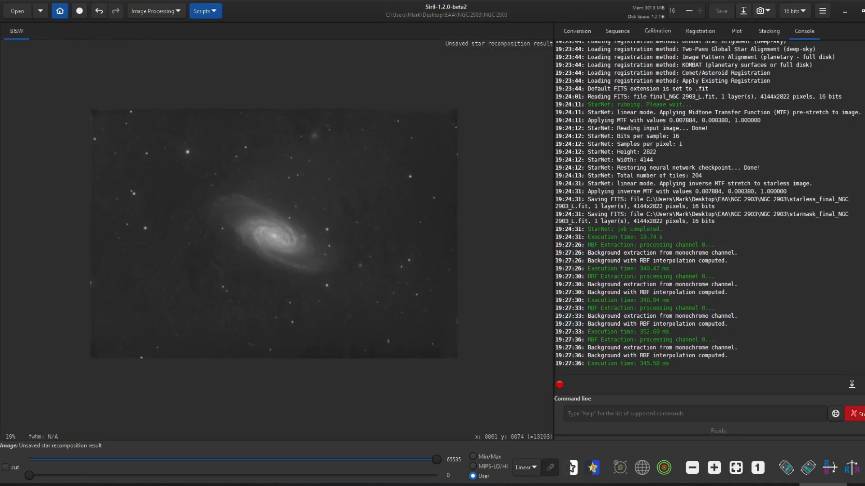
Step: Drag across the stretched luminance image before saving it as TIFF and compositing R, G and B
left_click_drag(96, 116, 451, 356)
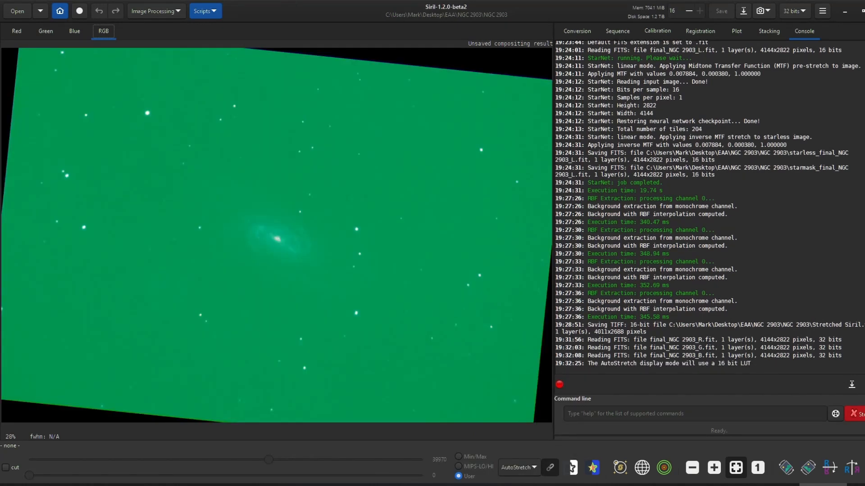
Step: Switch the preview to linear display and bring up Histogram Transformation with zoom 100
left_click(517, 467)
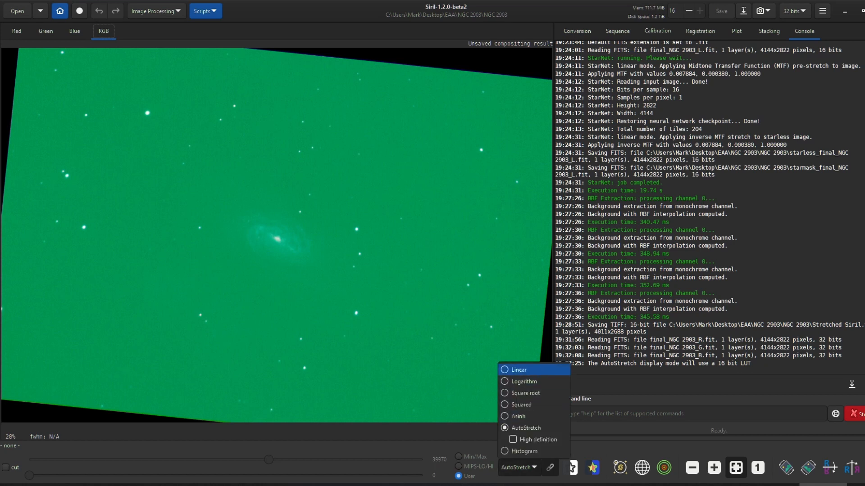
left_click(517, 370)
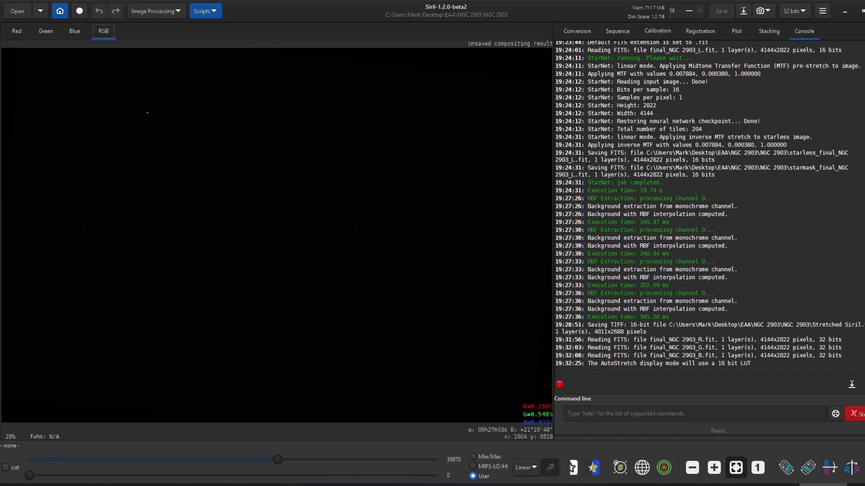
left_click(155, 11)
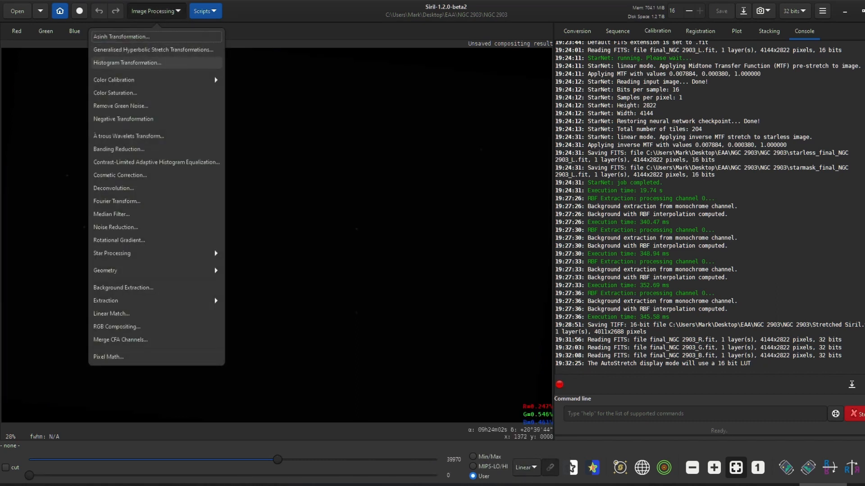
left_click(126, 63)
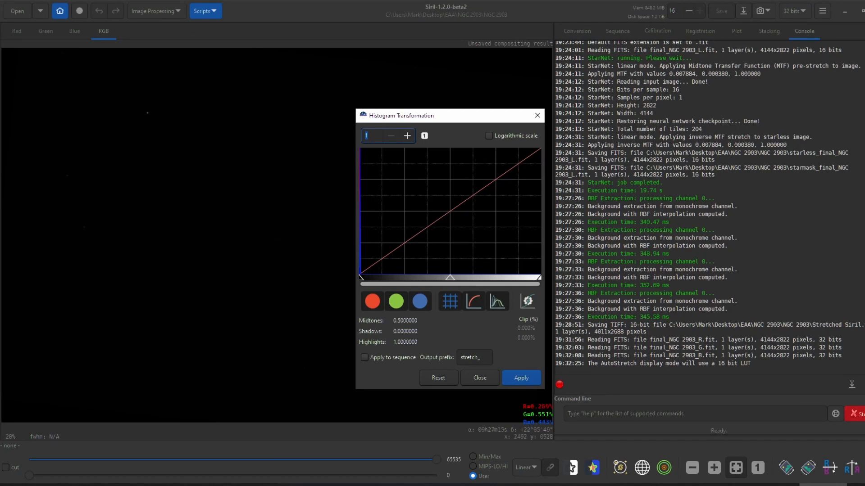
type("100")
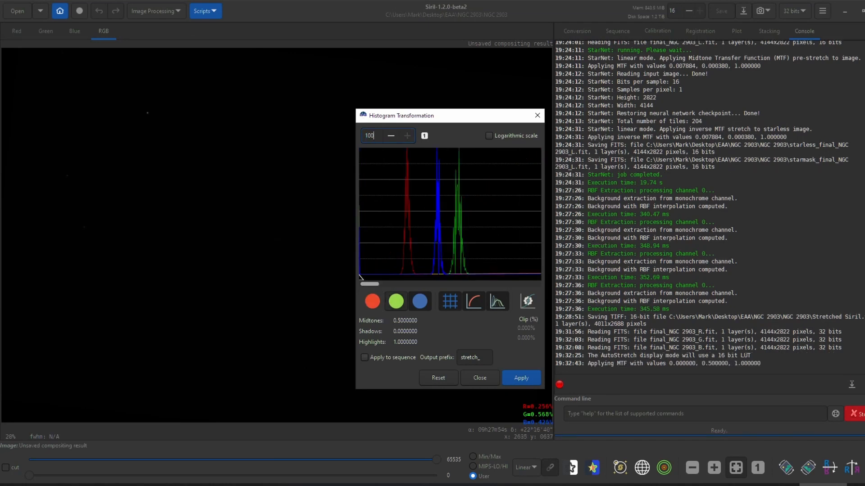
Step: Shift each colour channel's shadows slider until the red, green and blue peaks align
left_click_drag(359, 283, 389, 283)
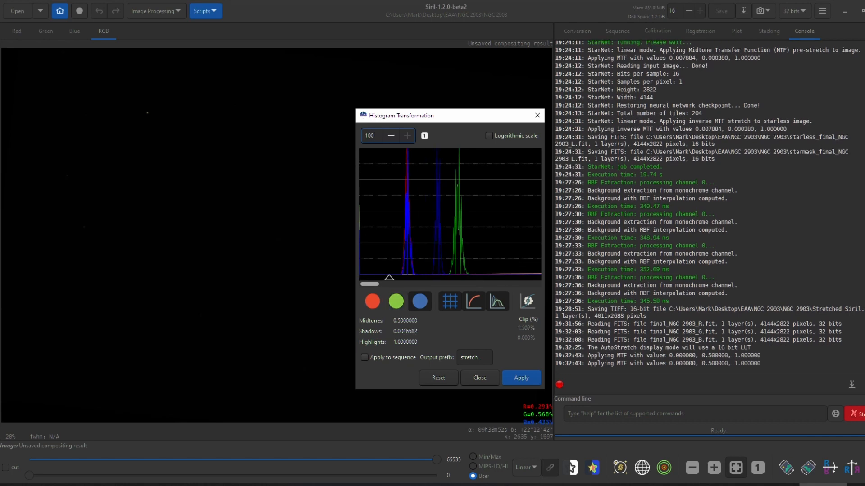
left_click_drag(385, 277, 421, 278)
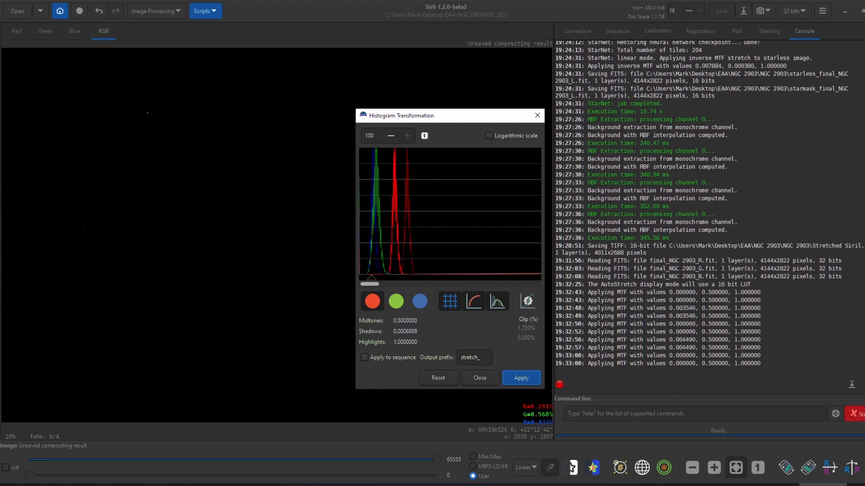
left_click_drag(370, 283, 392, 278)
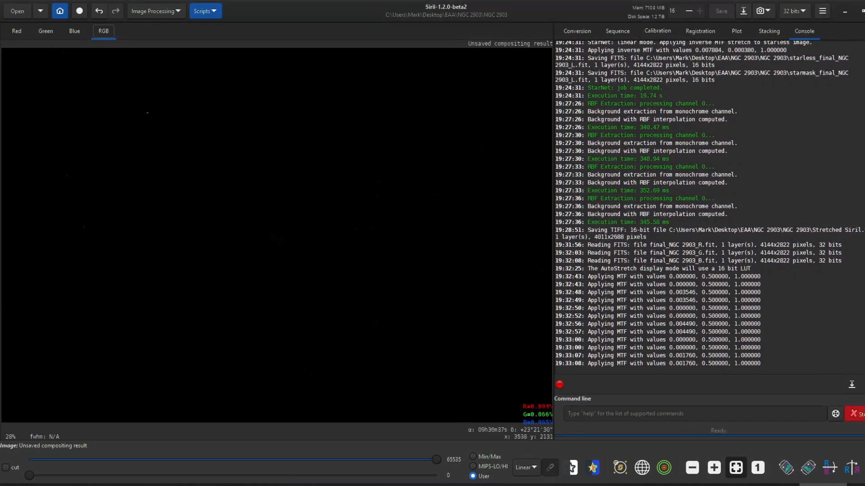
Step: Run Photometric Color Calibration on the composite, searching NGC 2903 and replacing the pixel size value
left_click(519, 467)
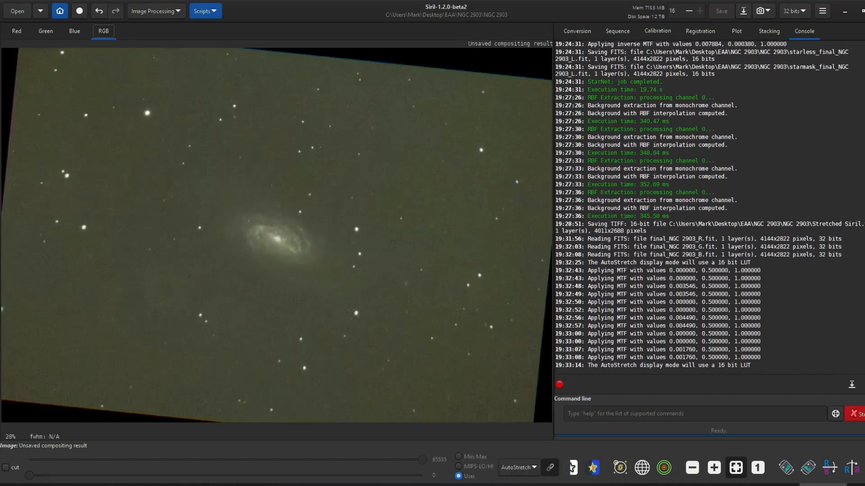
left_click(155, 11)
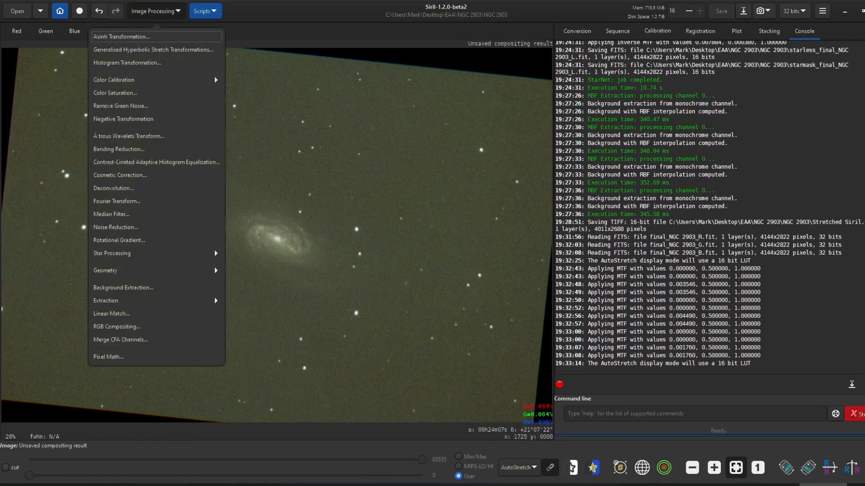
mouse_move(114, 79)
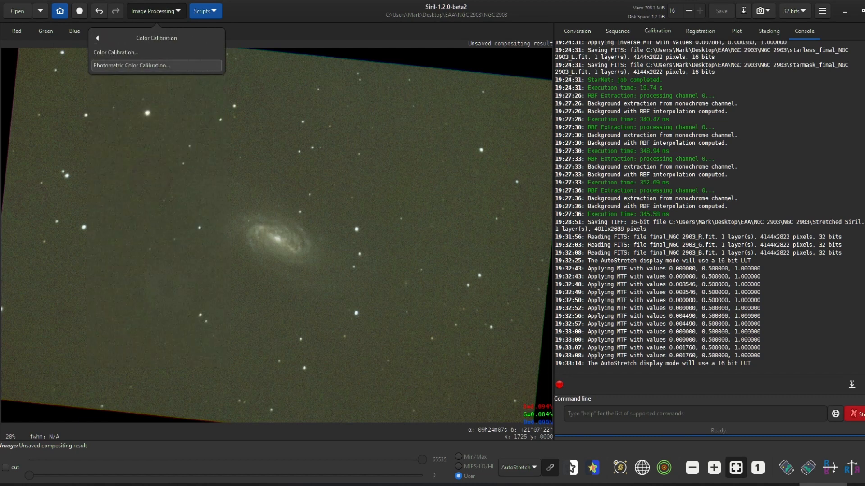
left_click(131, 65)
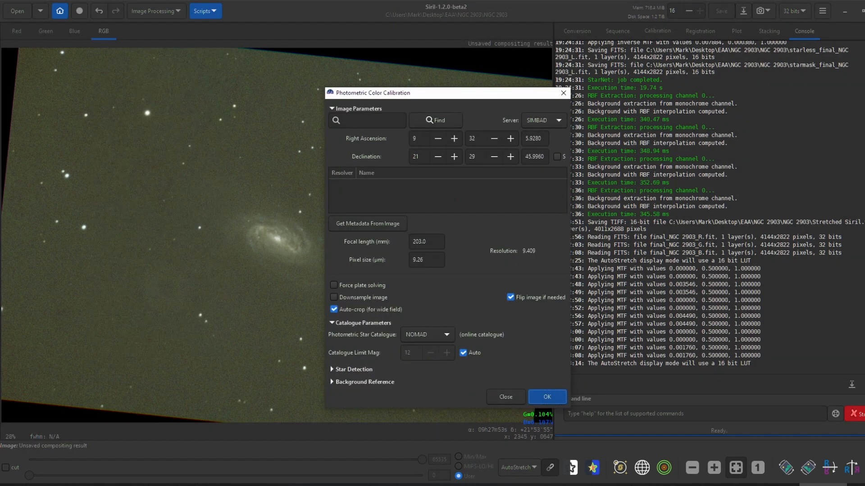
type("NG")
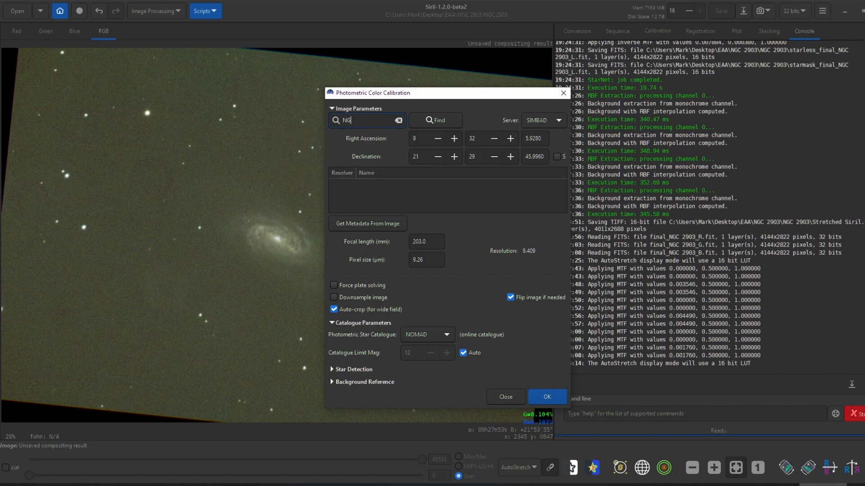
type("GC 2903")
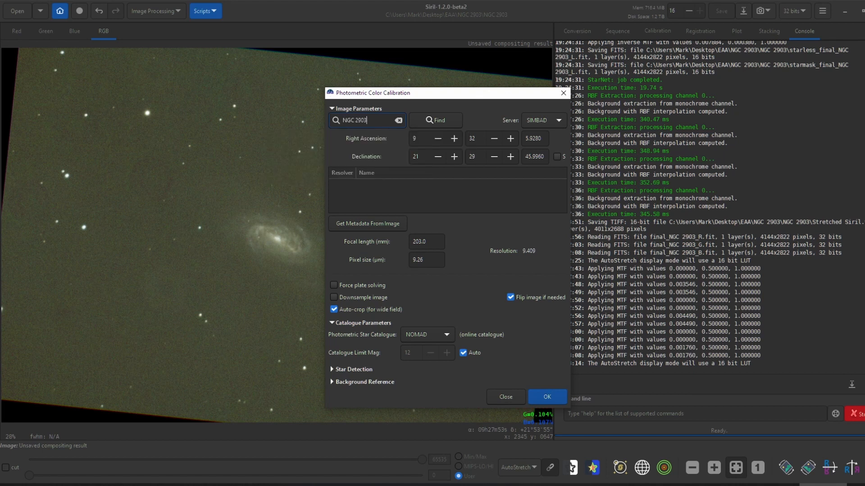
left_click(435, 120)
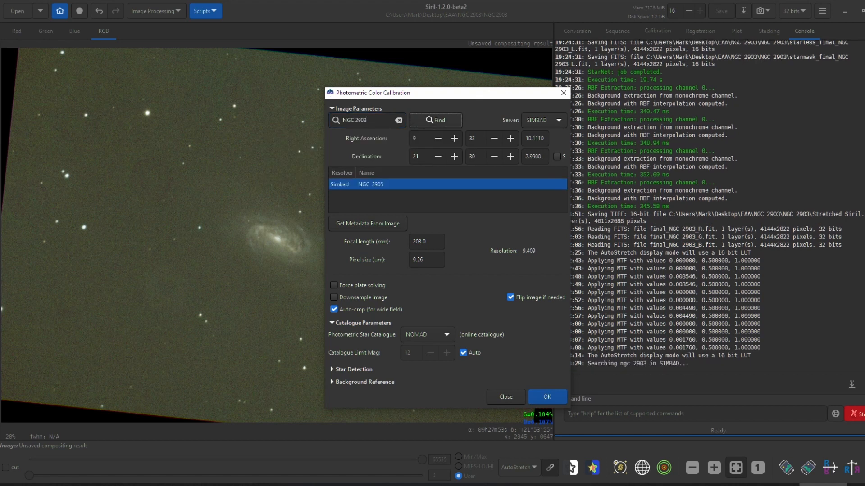
triple_click(426, 259)
type("4.63")
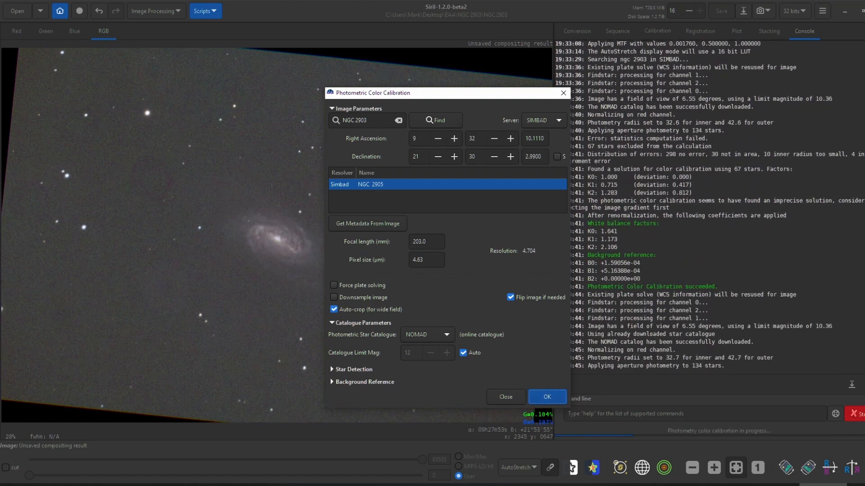
left_click(545, 398)
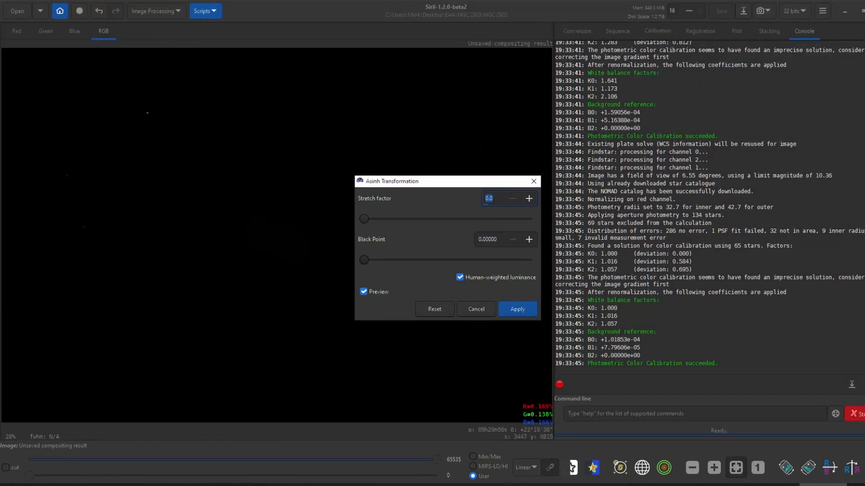
Step: Raise the asinh stretch factor to about 857 and apply it to the colour composite
left_click_drag(364, 219, 417, 219)
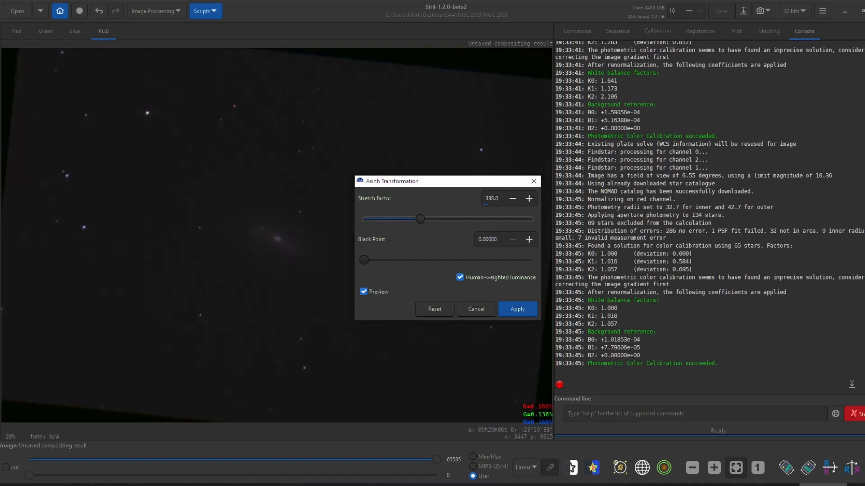
left_click_drag(419, 219, 469, 219)
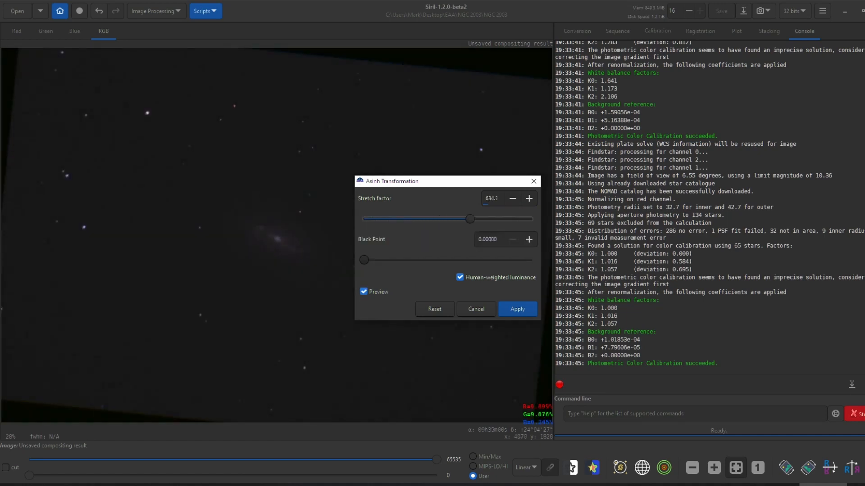
left_click_drag(468, 219, 507, 219)
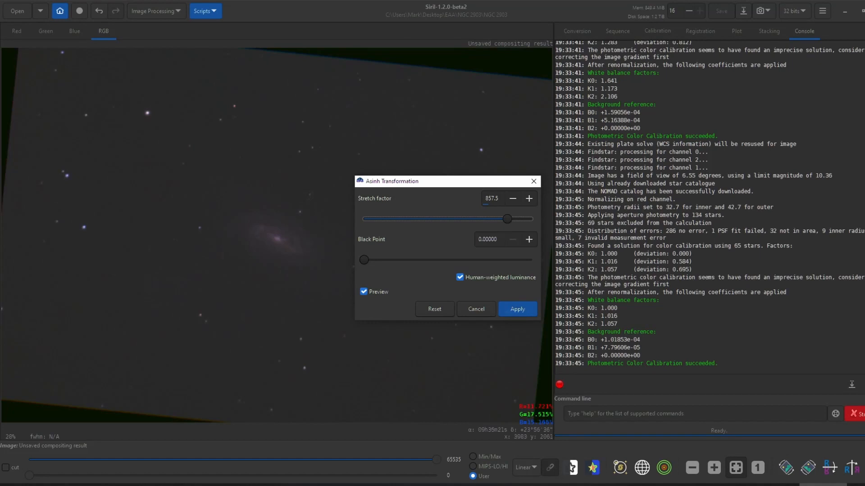
left_click(156, 11)
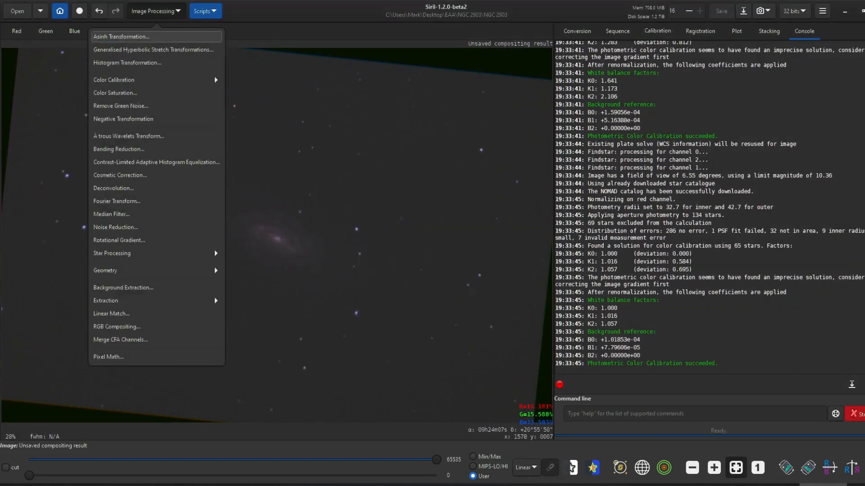
left_click(153, 49)
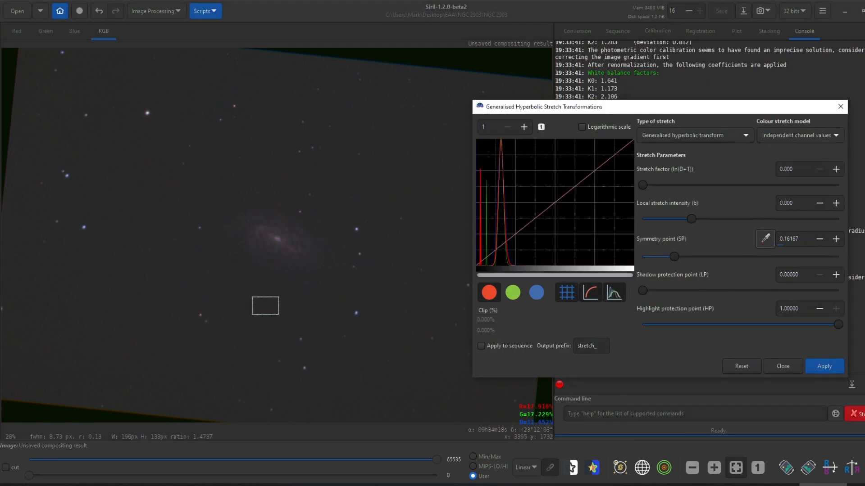
Step: Apply a generalised hyperbolic stretch with raised local intensity and a background-sampled symmetry point
left_click_drag(689, 219, 838, 219)
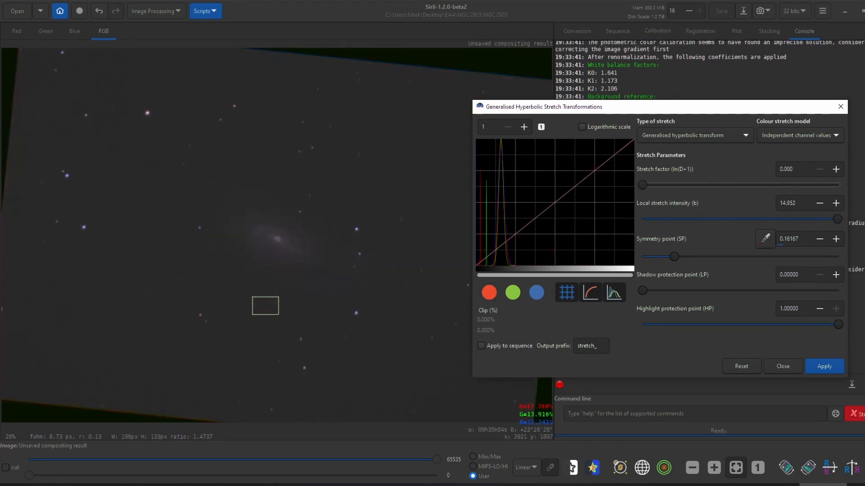
left_click_drag(673, 257, 642, 256)
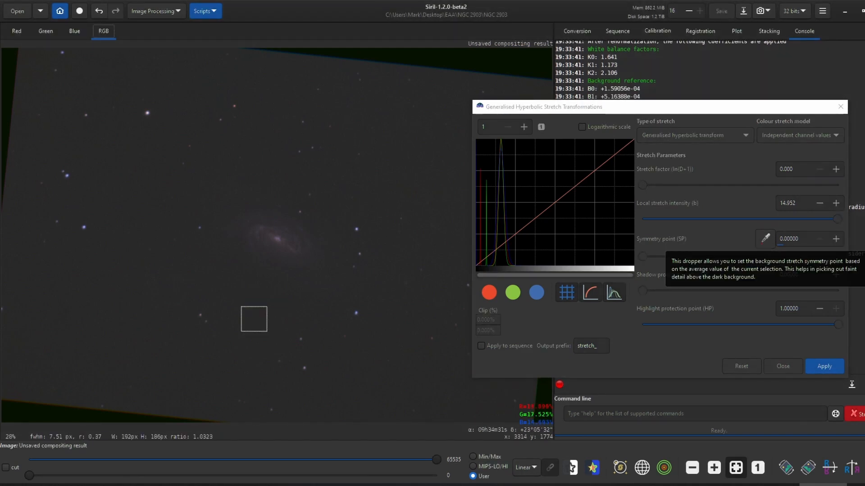
left_click_drag(642, 257, 673, 256)
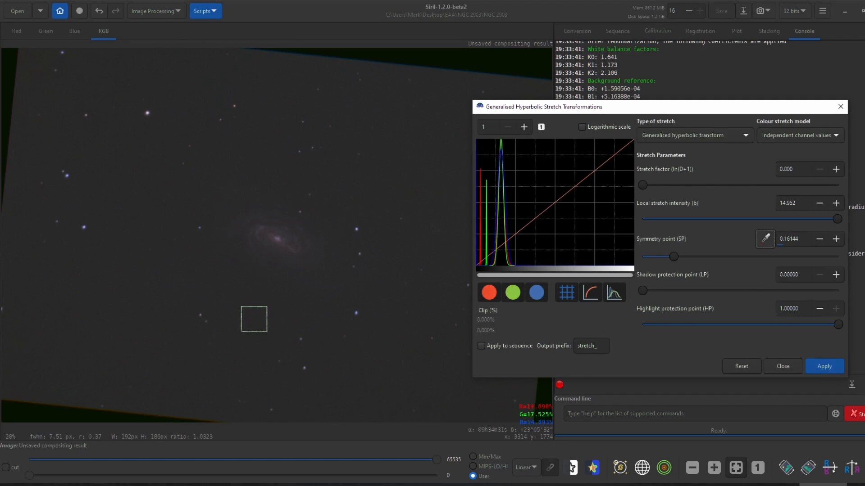
left_click_drag(642, 185, 656, 185)
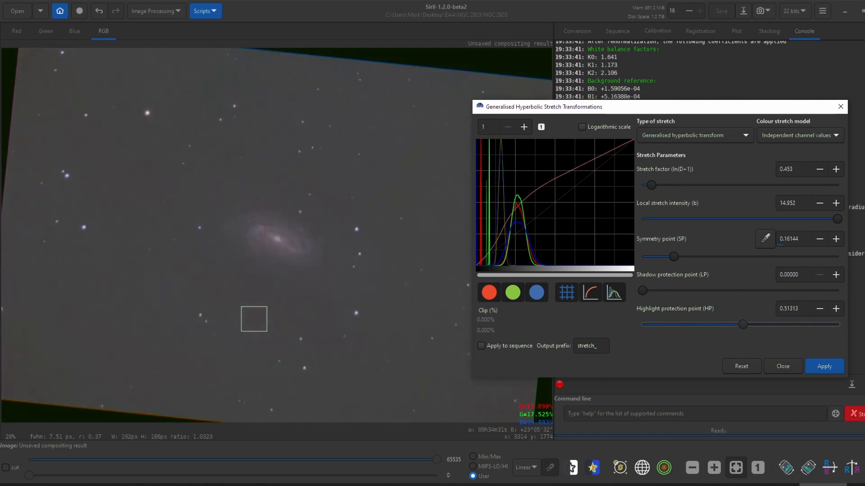
left_click(741, 367)
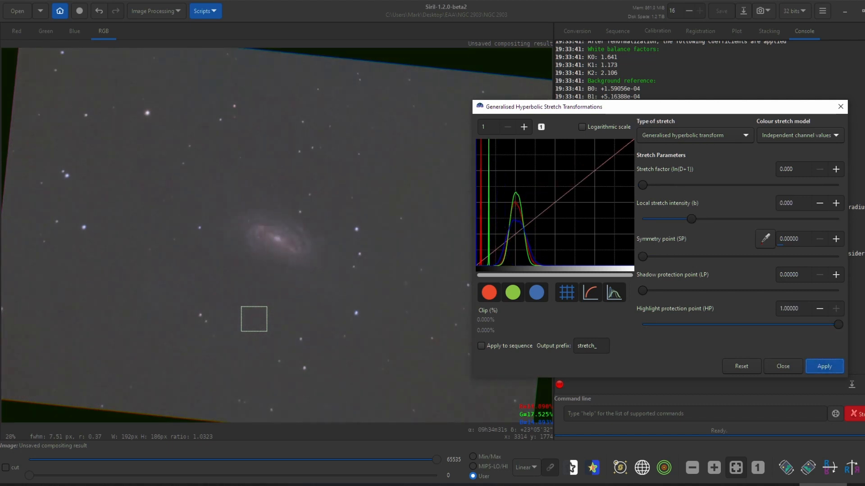
Step: Generate background samples on the colour image and compute the background model for extraction
left_click_drag(642, 256, 701, 257)
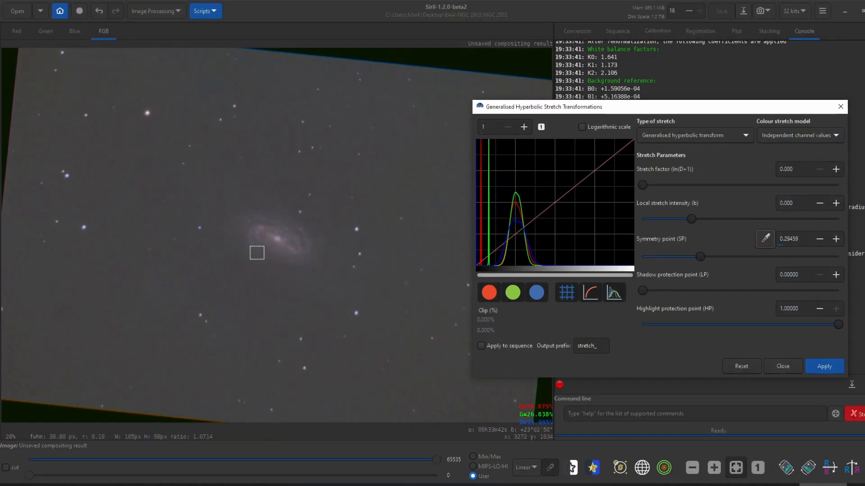
left_click_drag(642, 185, 664, 184)
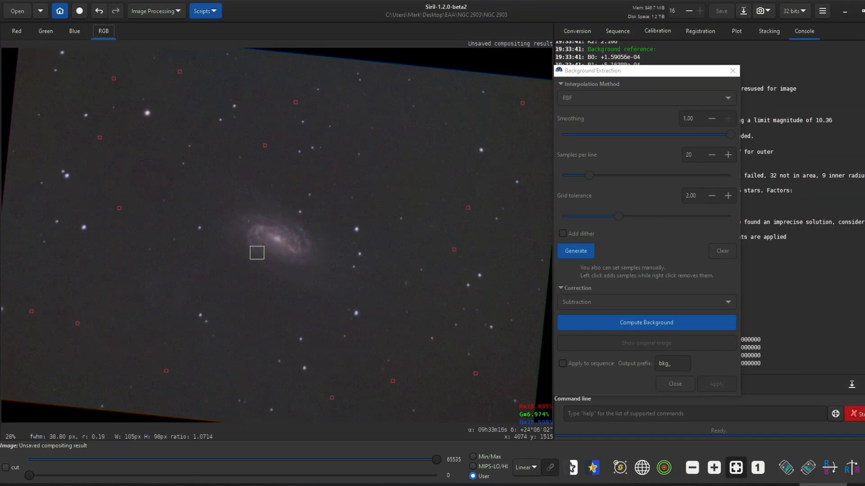
left_click(645, 323)
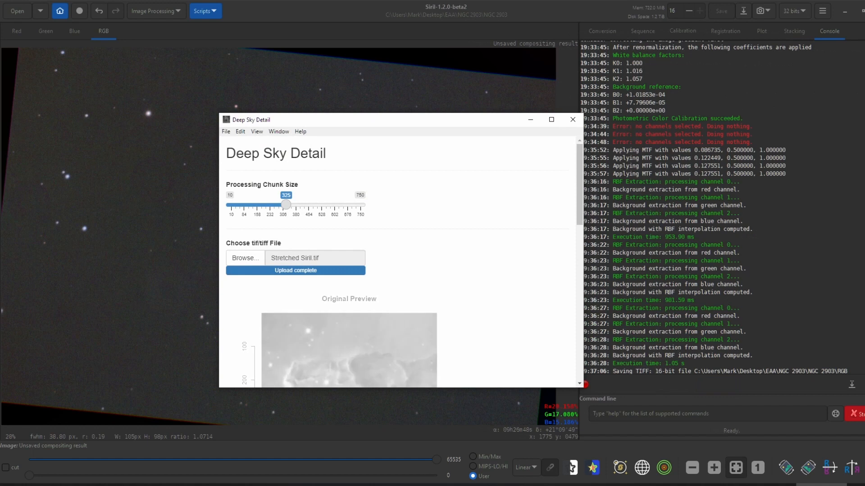
Step: Maximise the Deep Sky Detail window and start processing Stretched Siril.tif
left_click(550, 120)
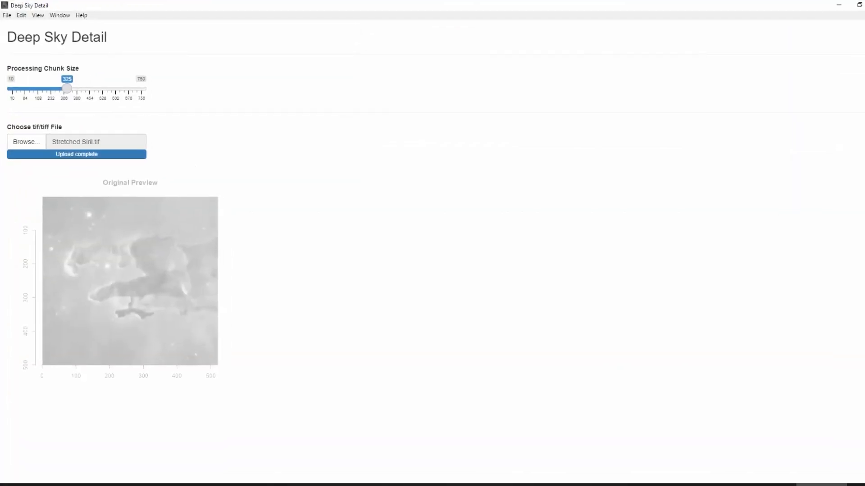
left_click(75, 154)
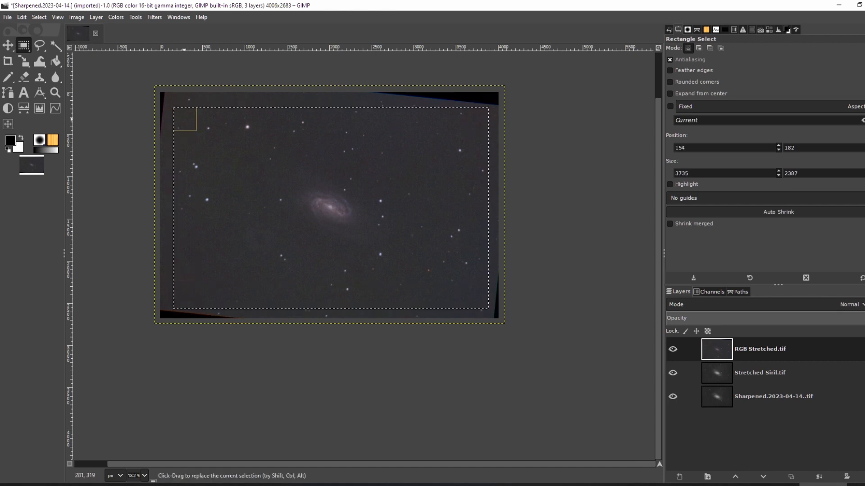
Step: Crop the image to the rectangle selection and reorder the sharpened layer above the Siril stretch
left_click(76, 17)
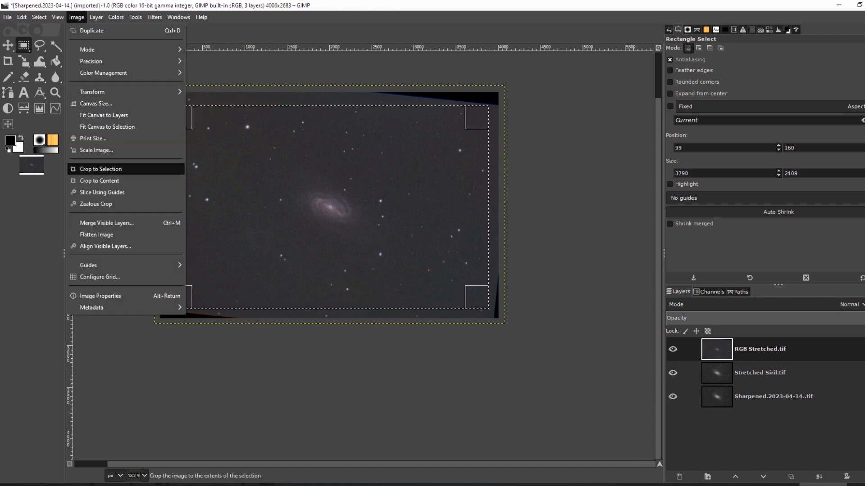
left_click(101, 171)
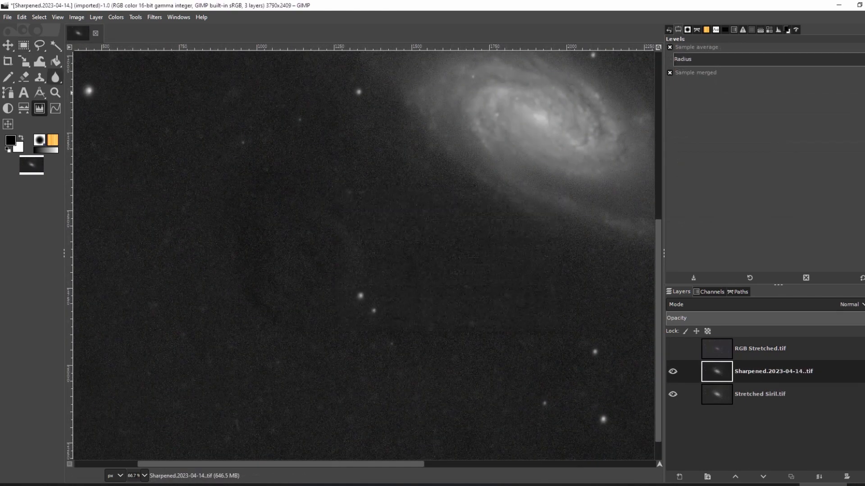
left_click_drag(265, 172, 325, 348)
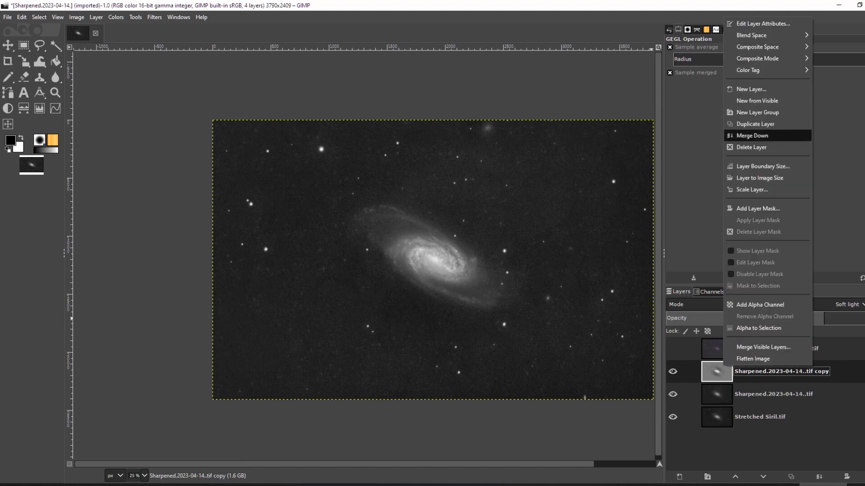
Step: Add a galaxy-shaped mask to the soft light copy and make the RGB Stretched.tif layer visible
left_click(758, 208)
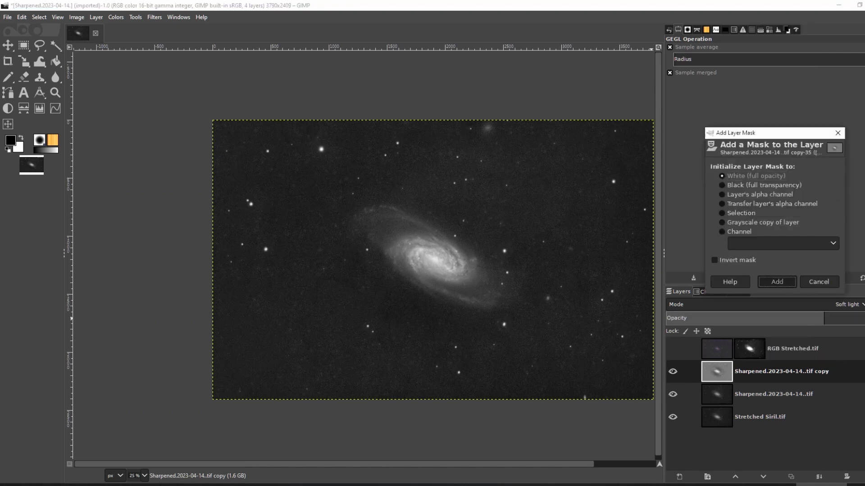
left_click(776, 282)
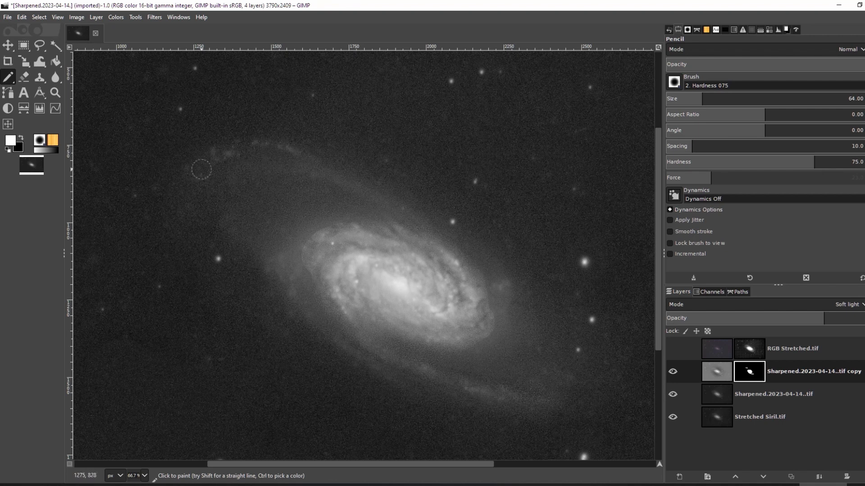
mouse_move(274, 72)
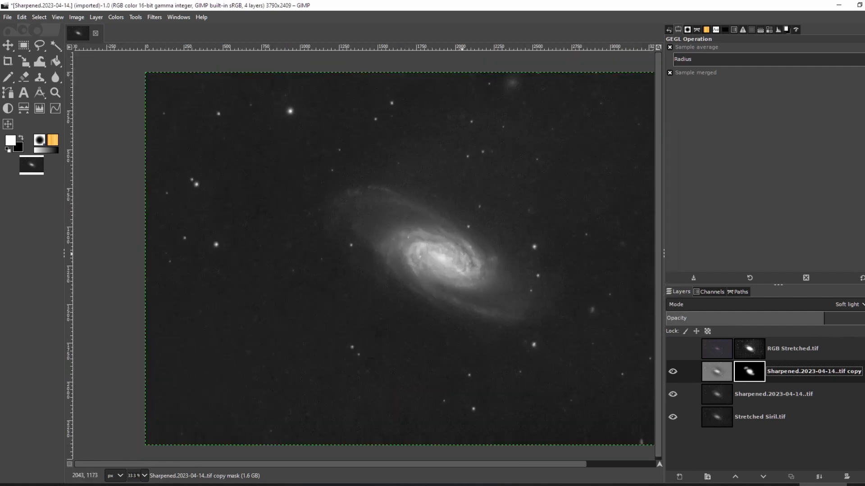
left_click(672, 371)
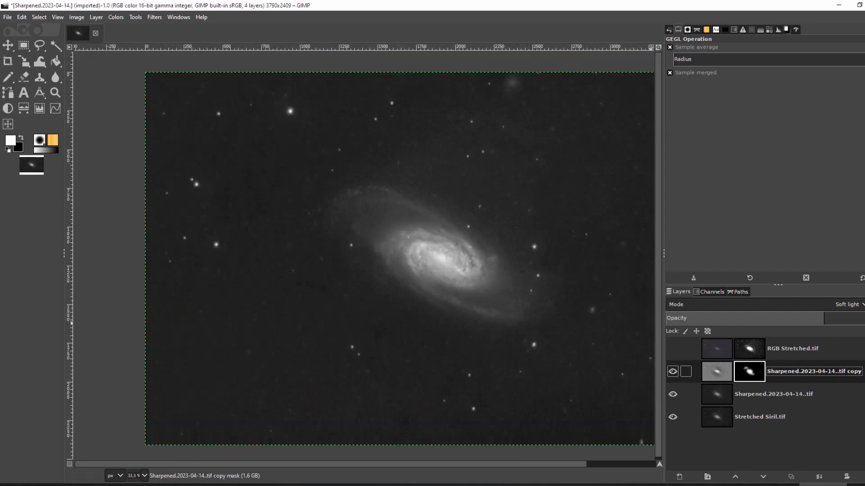
left_click(847, 303)
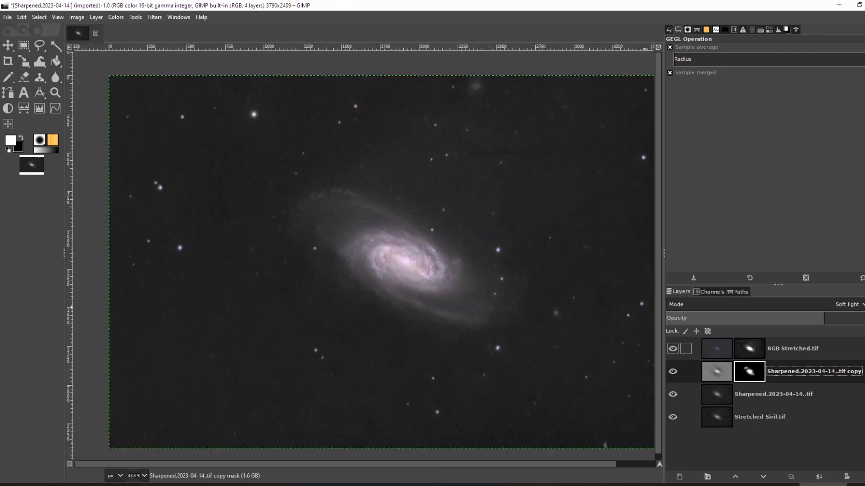
Step: Run G'MIC Iain Noise Reduction 2019 with Shadows 0.62 on the Noise Reduction Layer
left_click(154, 16)
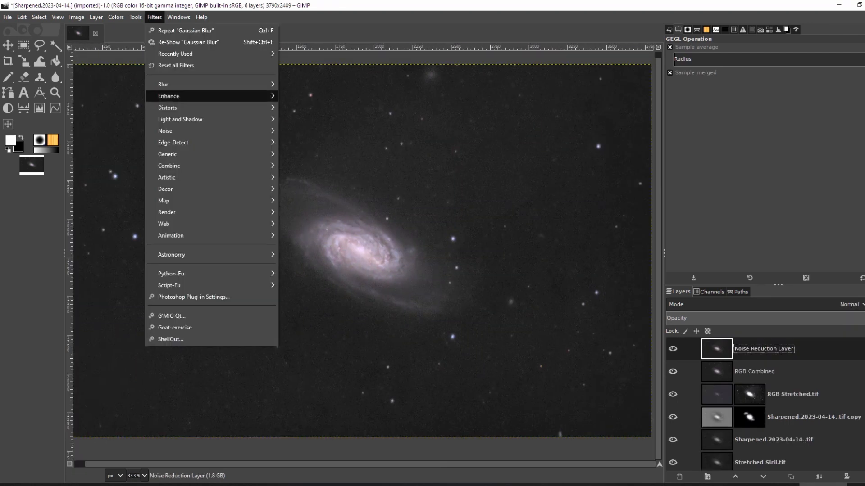
left_click(172, 316)
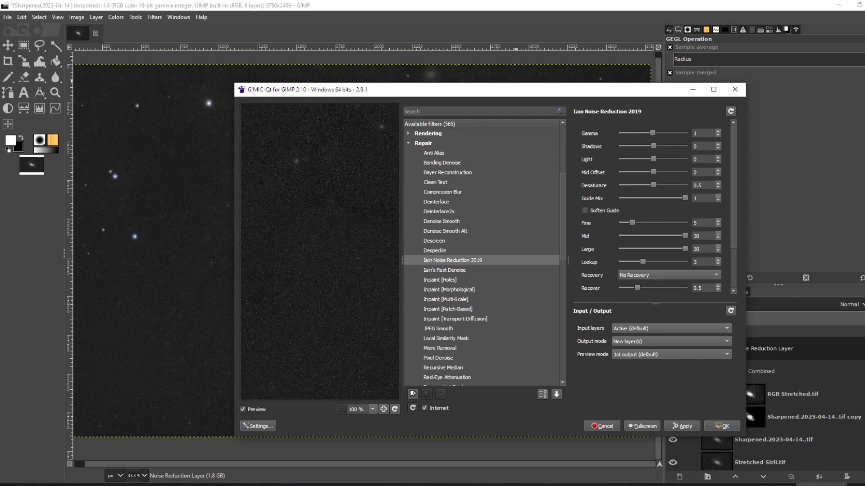
left_click_drag(654, 146, 656, 145)
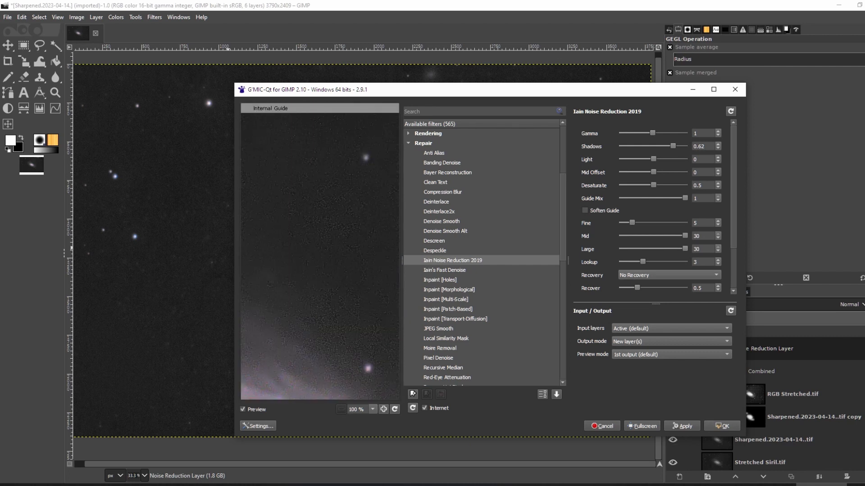
left_click(681, 426)
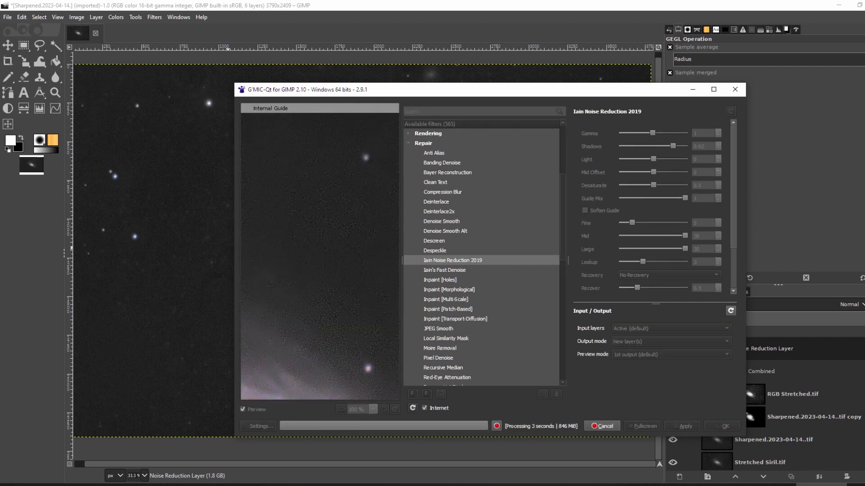
left_click(721, 426)
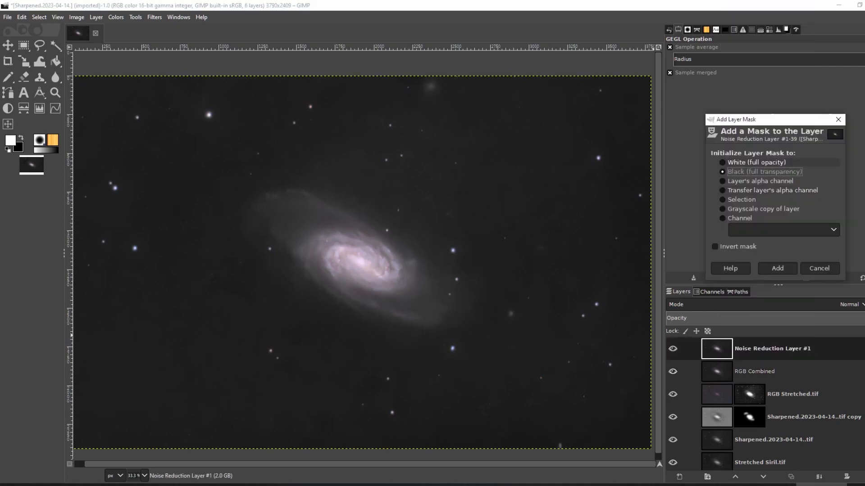
Step: Mask Noise Reduction Layer #1, then Despeckle the Denoised layer with radius 26
left_click(776, 269)
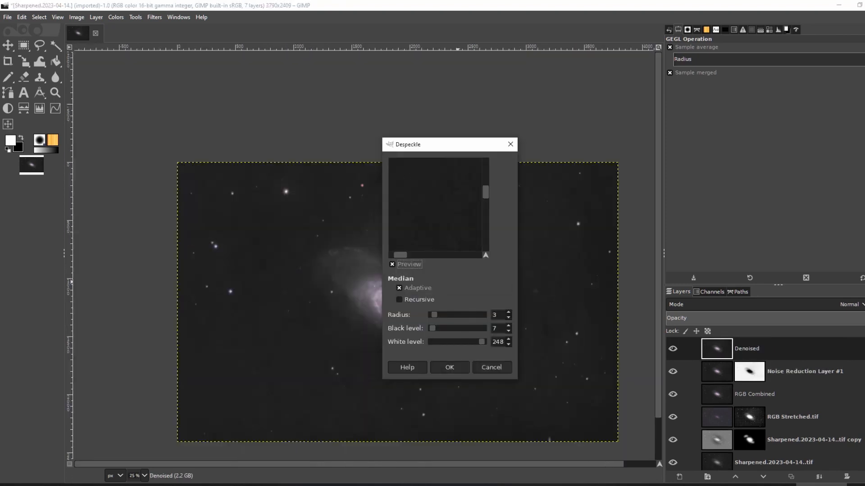
left_click_drag(433, 316, 441, 315)
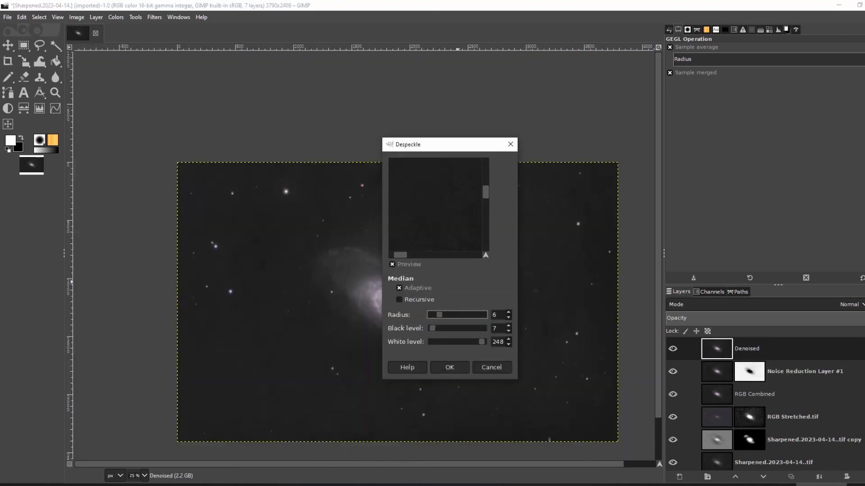
left_click_drag(436, 315, 483, 315)
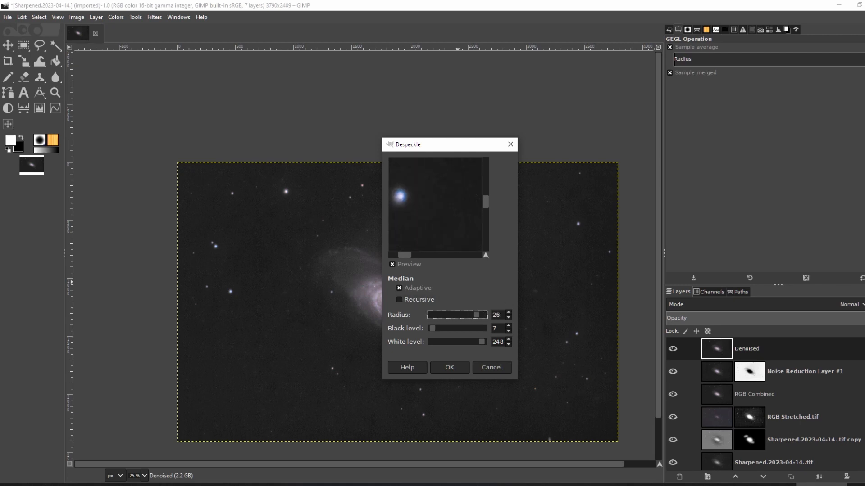
left_click(448, 367)
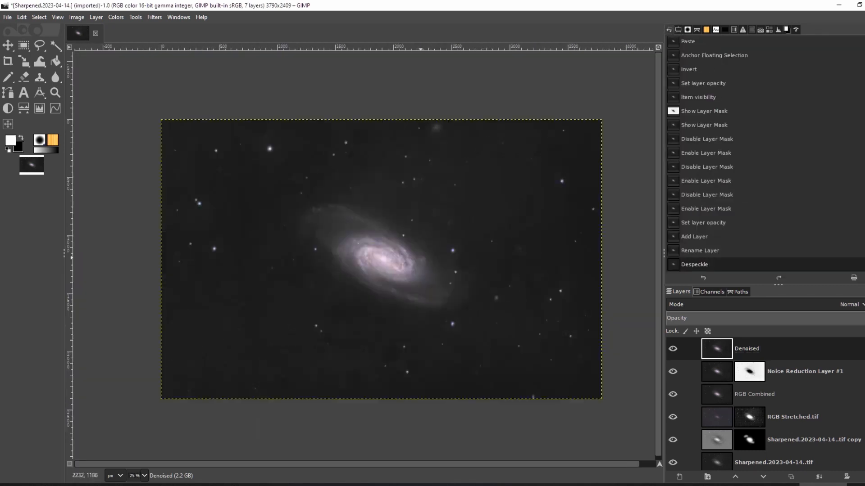
Step: Apply a Curves adjustment on the Value curve that slightly lifts the darkest background tones
left_click(115, 17)
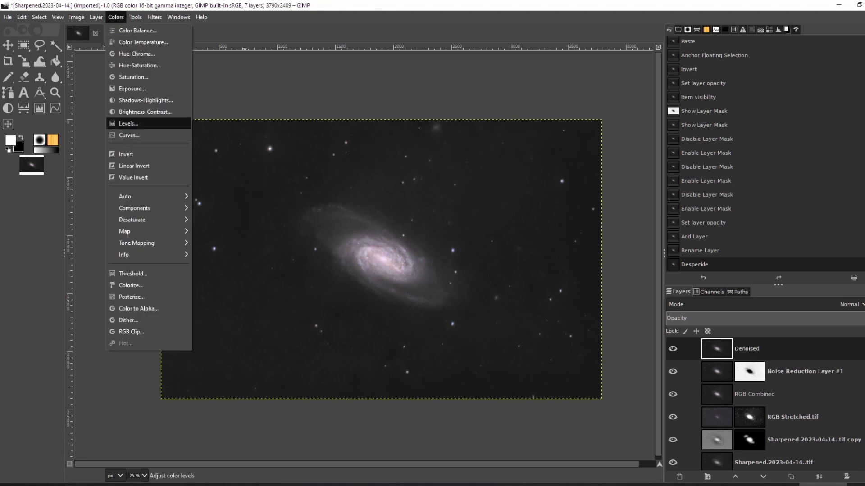
left_click(129, 135)
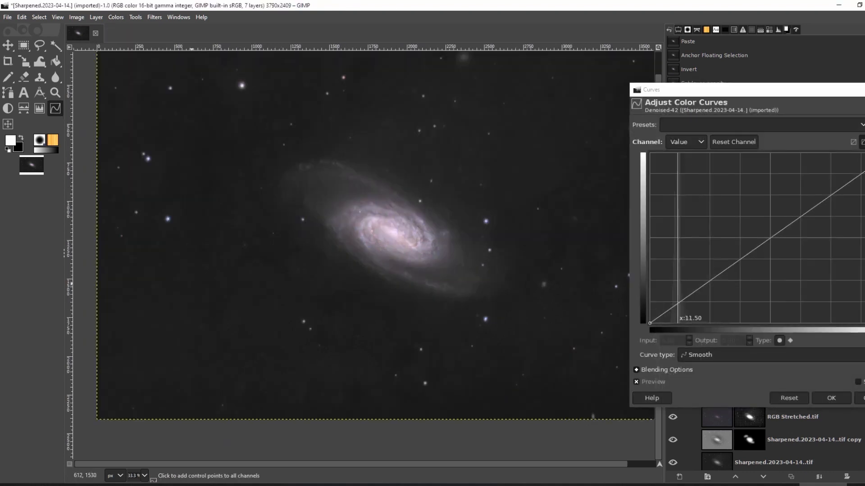
left_click(683, 287)
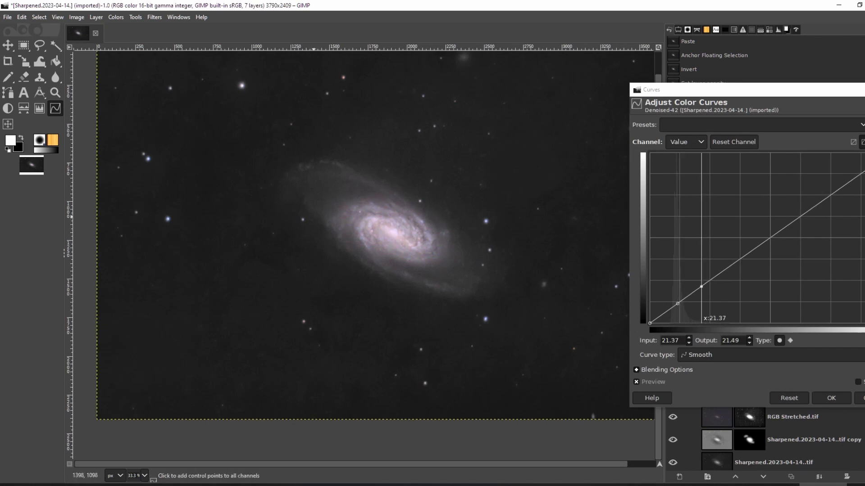
left_click_drag(677, 303, 677, 304)
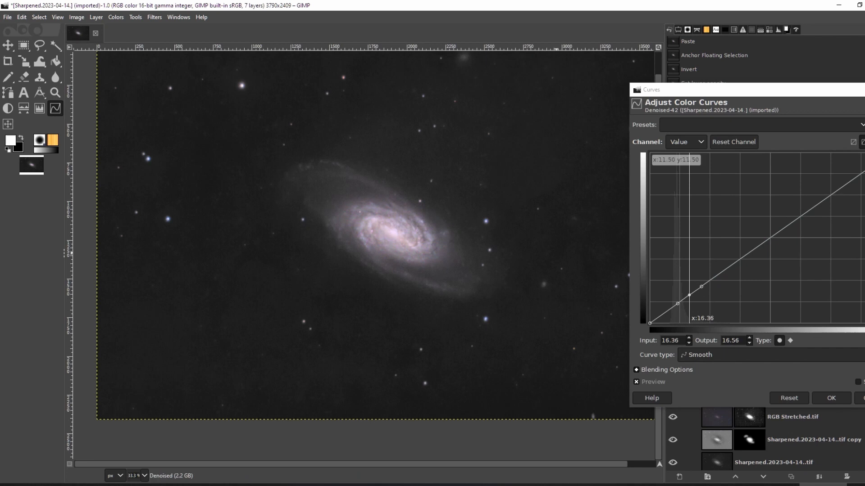
left_click_drag(678, 305, 677, 301)
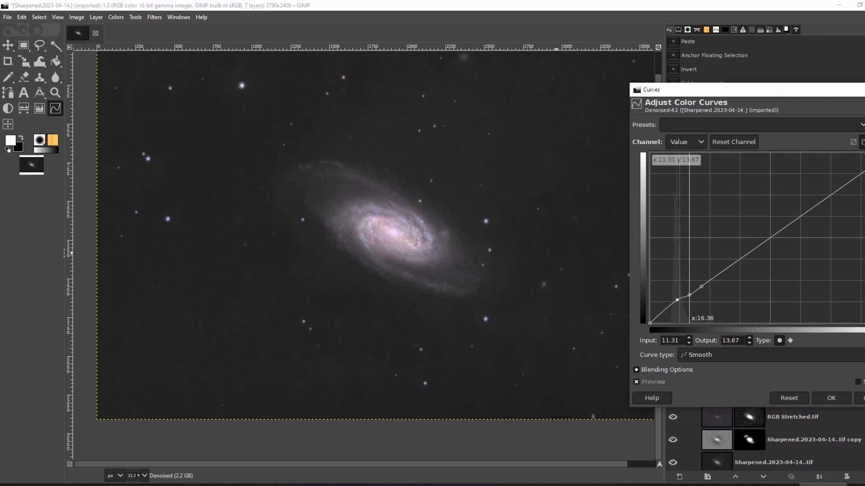
left_click_drag(676, 299, 677, 301)
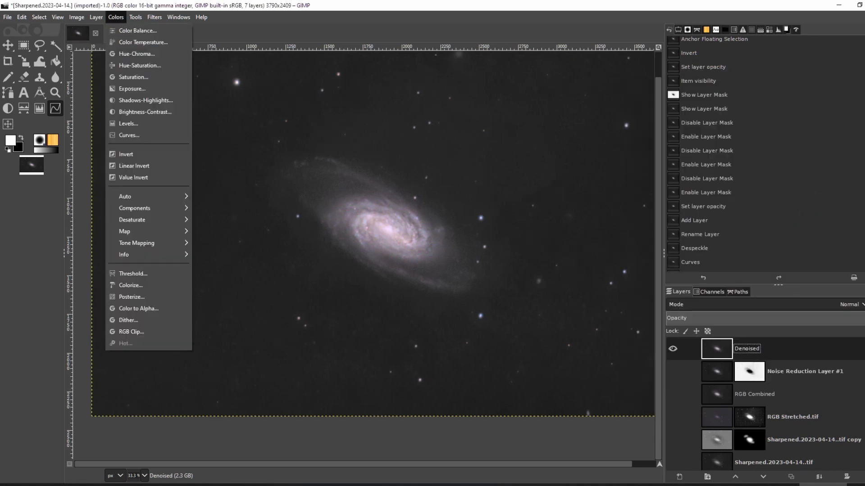
mouse_move(134, 208)
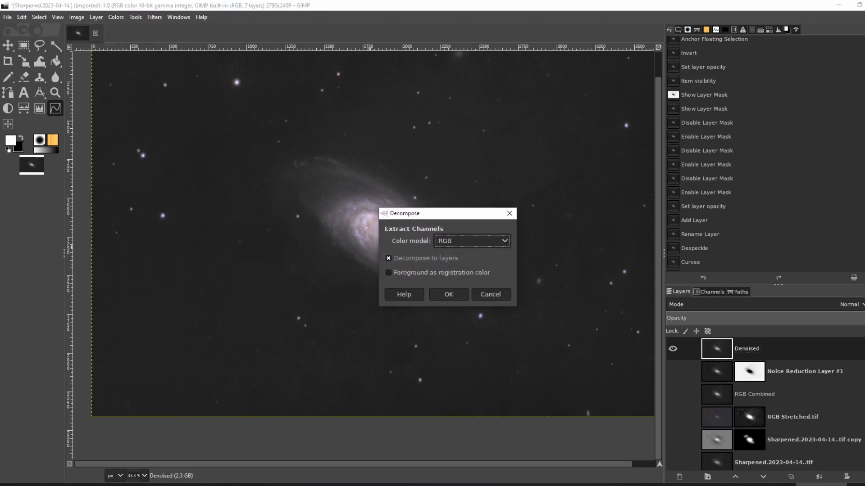
Step: Decompose the Denoised layer into LAB channel layers
left_click(471, 241)
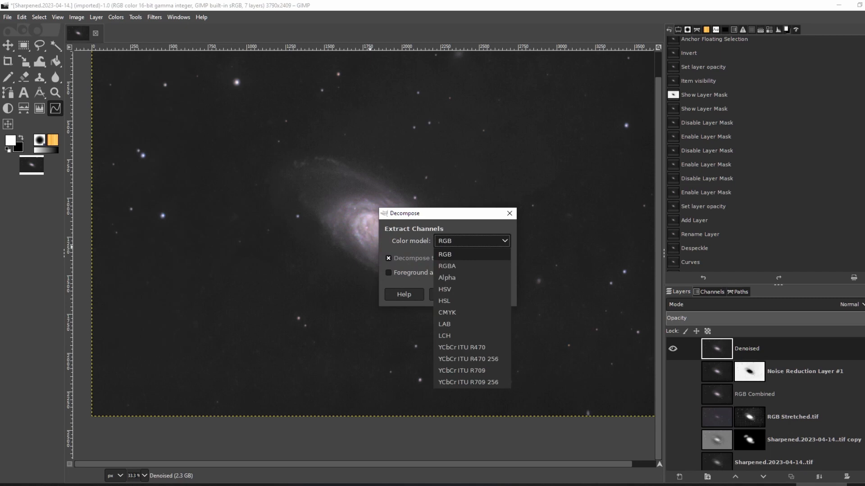
left_click(444, 324)
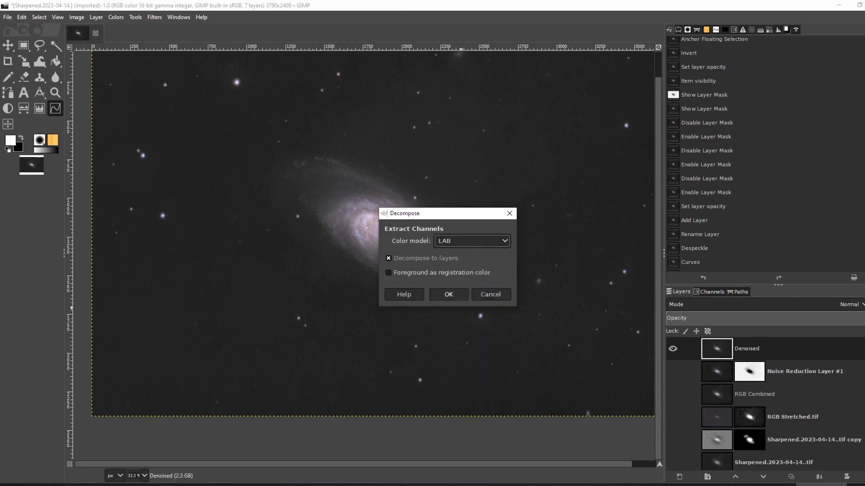
left_click(447, 293)
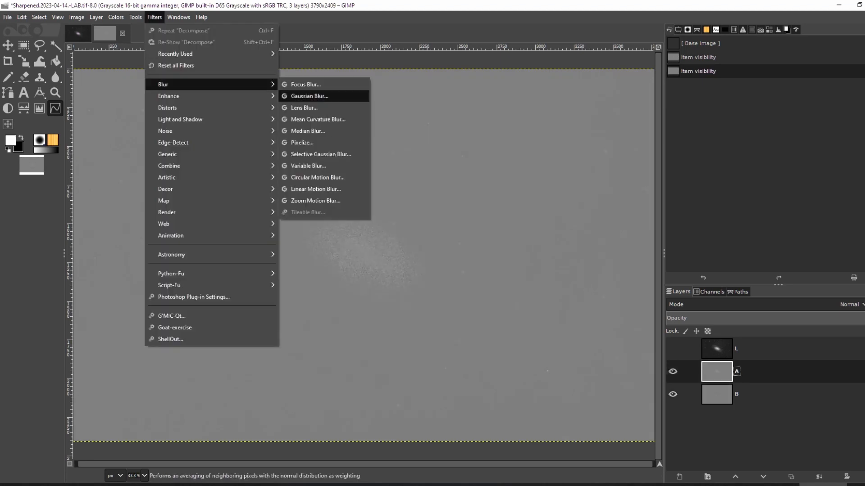
Step: Gaussian-blur the A and B channel layers and recompose them back into the image
left_click(309, 96)
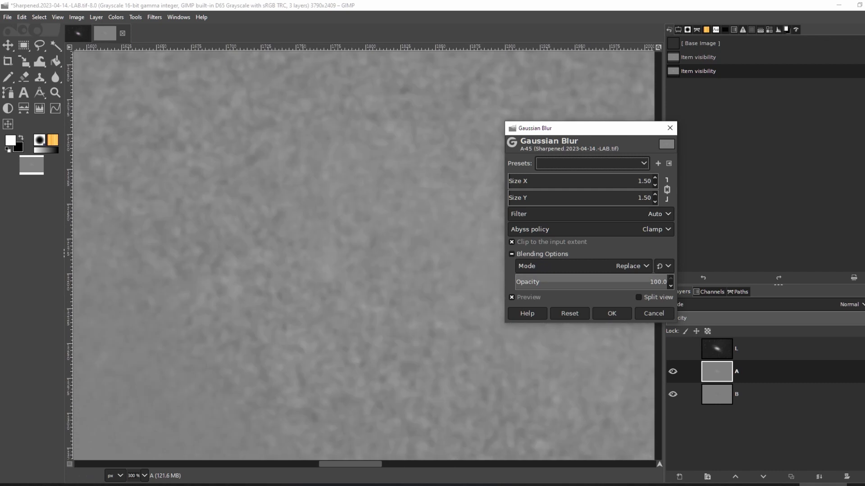
left_click(639, 296)
type("4.1")
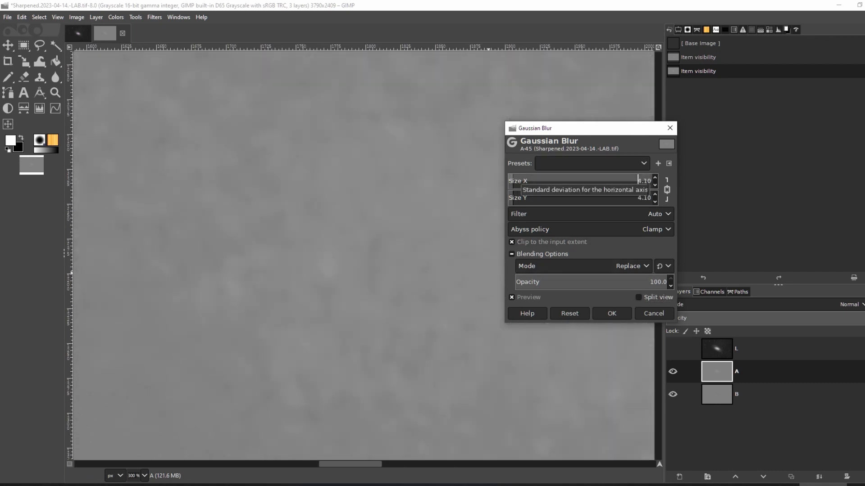
left_click(611, 313)
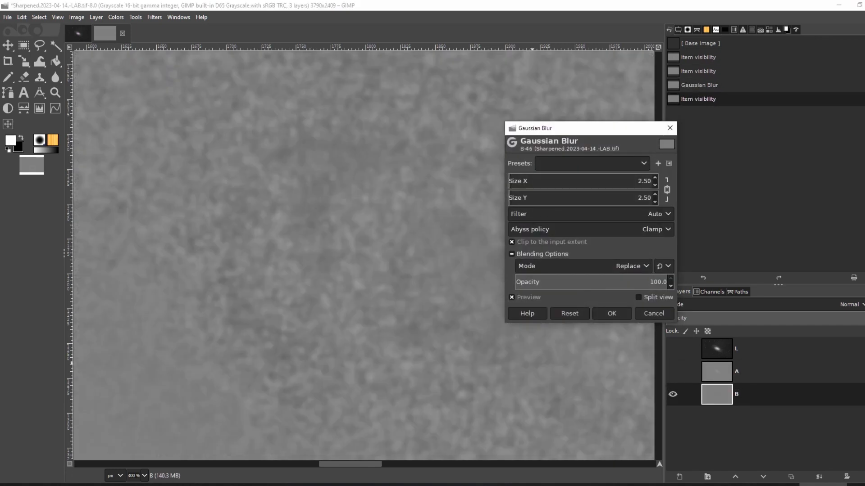
left_click(611, 314)
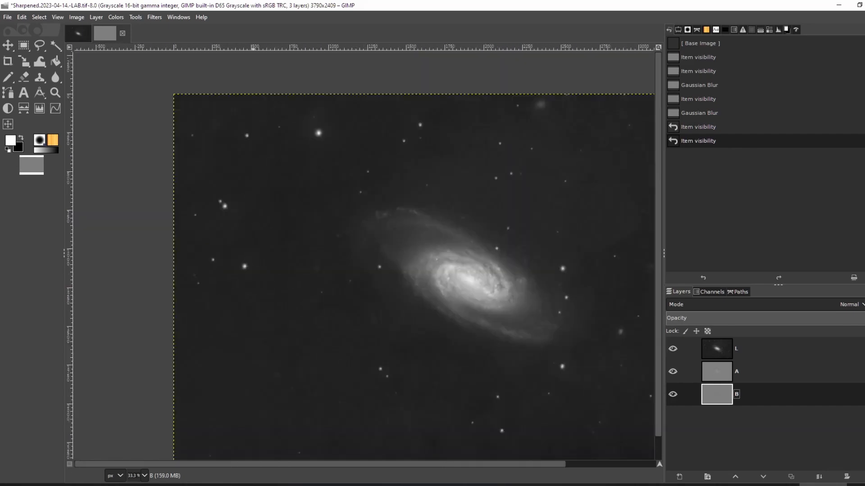
left_click(117, 17)
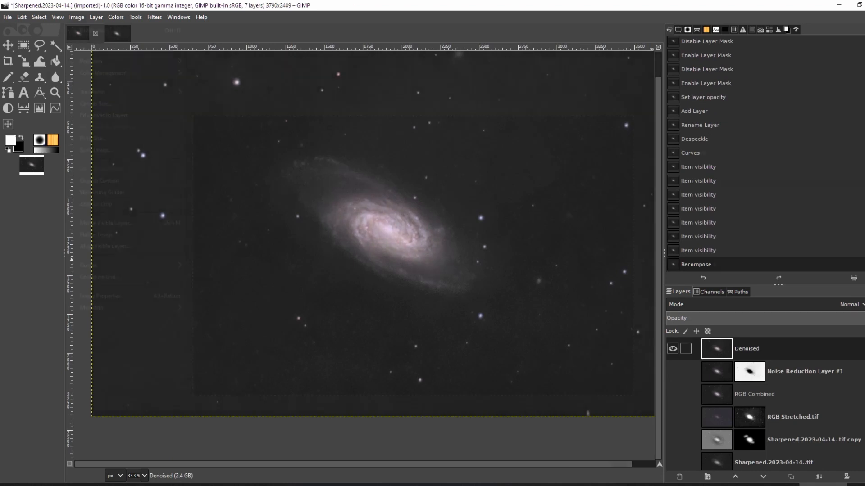
Step: Flip the whole image horizontally and then vertically via Image > Transform
left_click(76, 17)
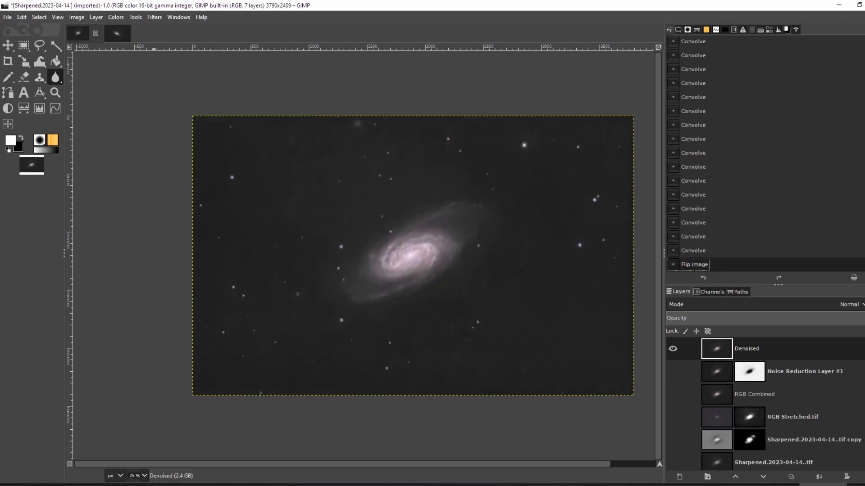
left_click(76, 17)
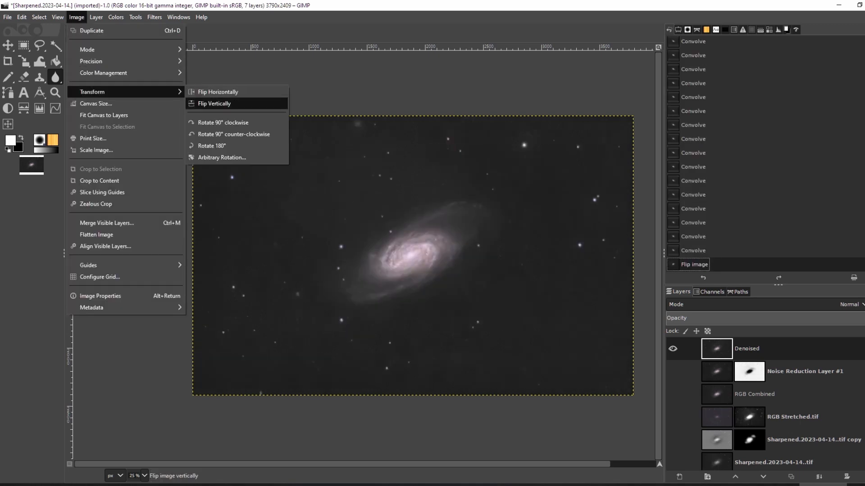
left_click(214, 104)
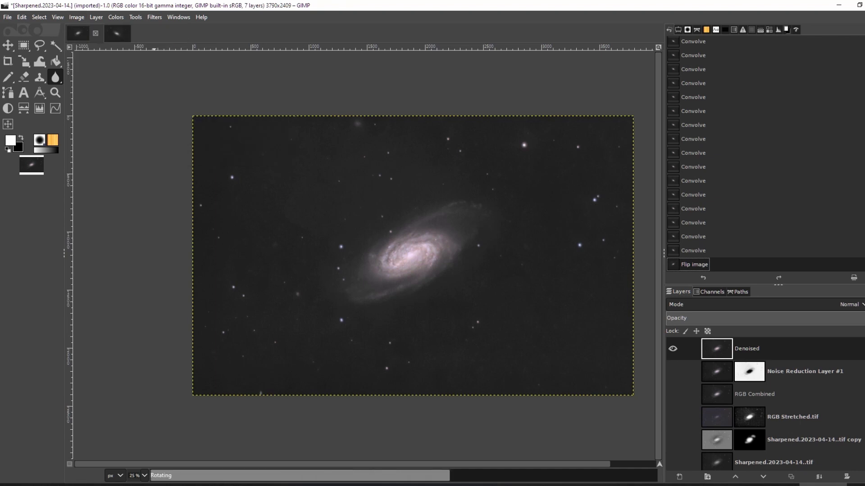